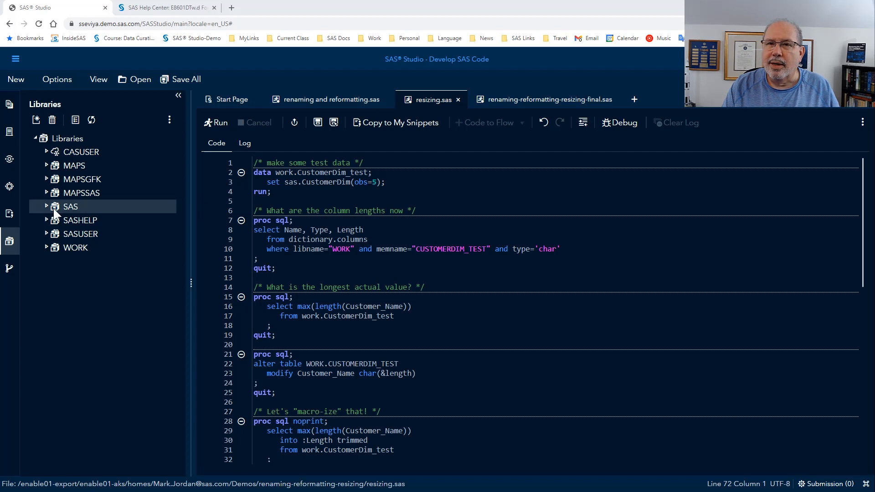
Step: Check CUSTOMERDIM's properties in the SAS library: 89,954 rows and 13 columns
{"action": "left_click", "coordinate": [47, 207]}
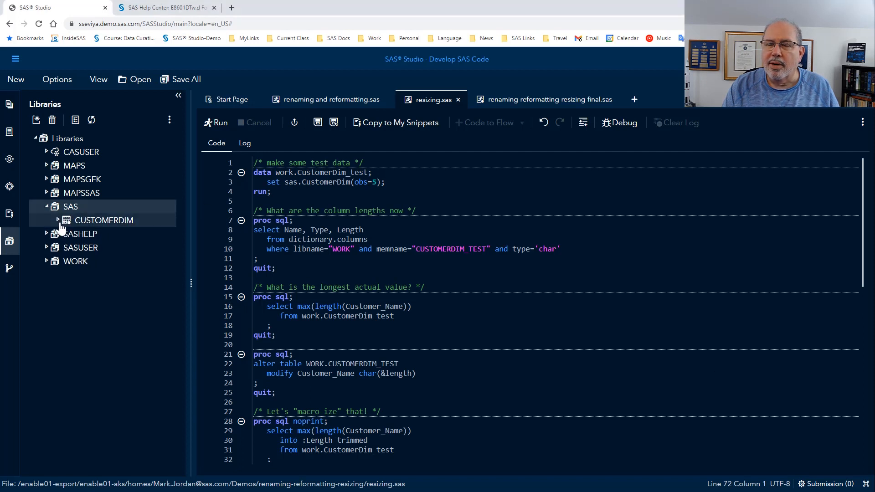
{"action": "right_click", "coordinate": [103, 219]}
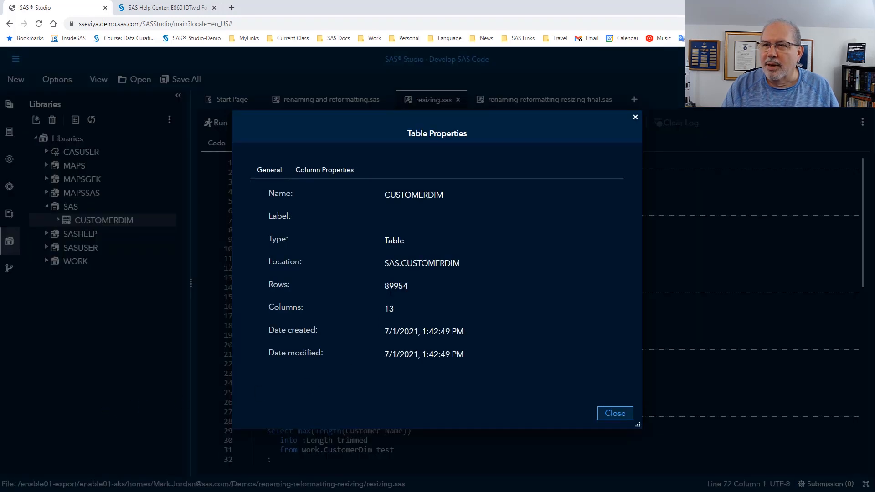
{"action": "double_click", "coordinate": [395, 285]}
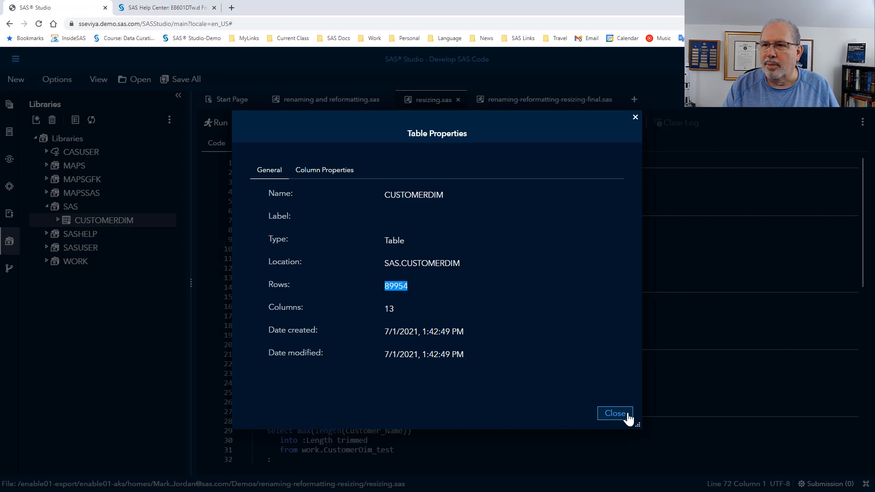
{"action": "left_click", "coordinate": [614, 413]}
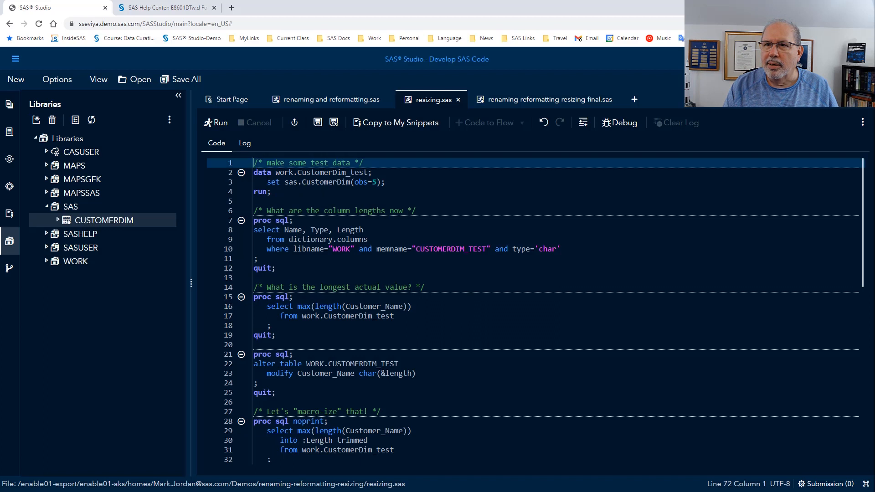
Step: Run the test-data step creating WORK.CUSTOMERDIM_TEST and confirm 5 observations, 13 variables in the log
{"action": "left_click_drag", "start_coordinate": [254, 162], "coordinate": [270, 193]}
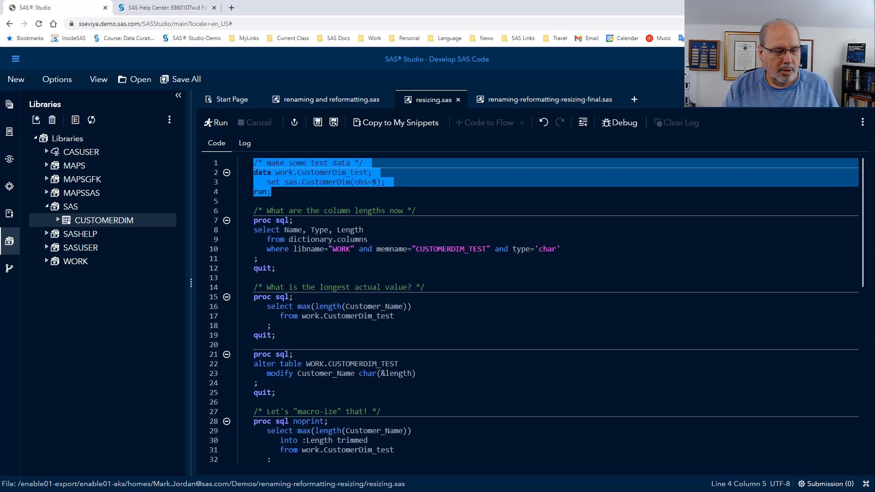
{"action": "left_click", "coordinate": [215, 122]}
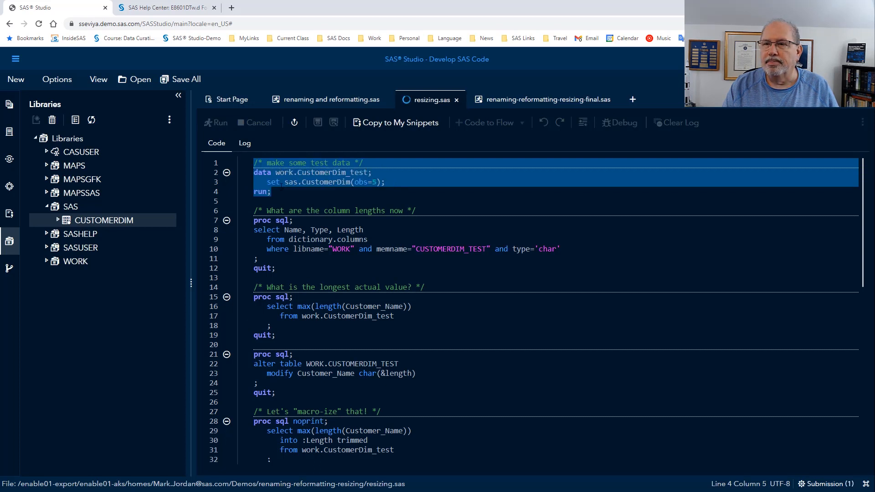
{"action": "left_click", "coordinate": [219, 122]}
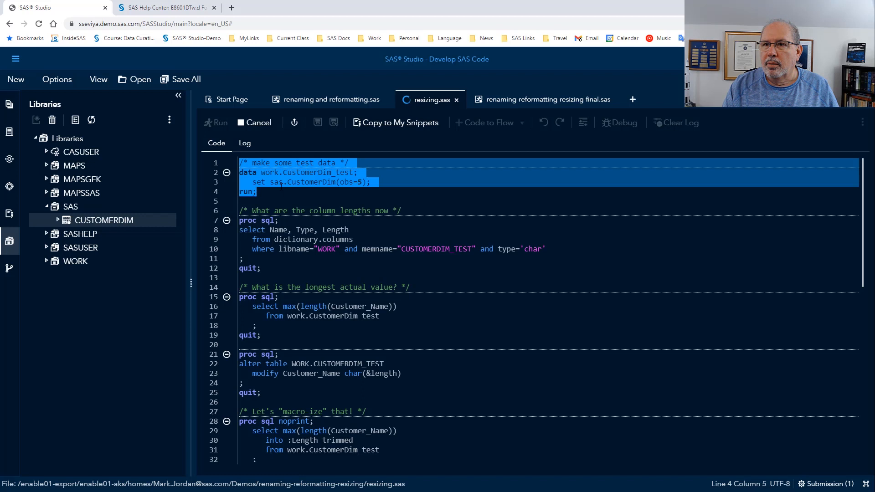
{"action": "left_click", "coordinate": [215, 122]}
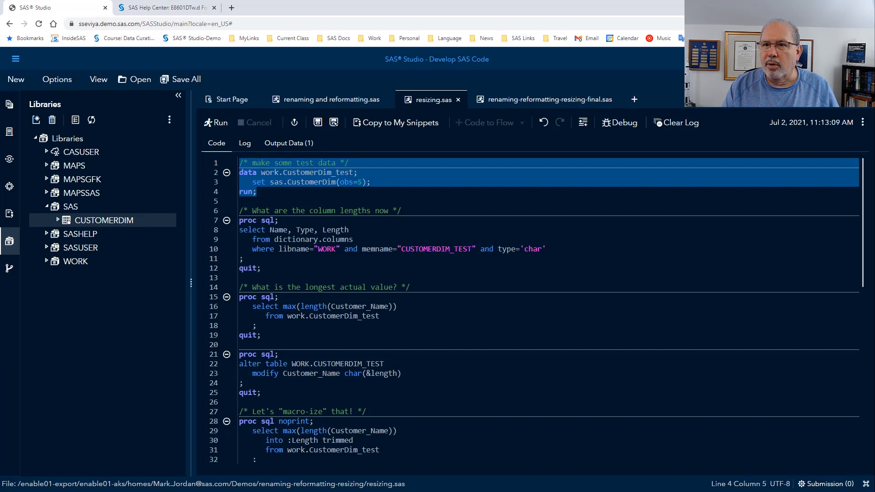
{"action": "left_click", "coordinate": [244, 143]}
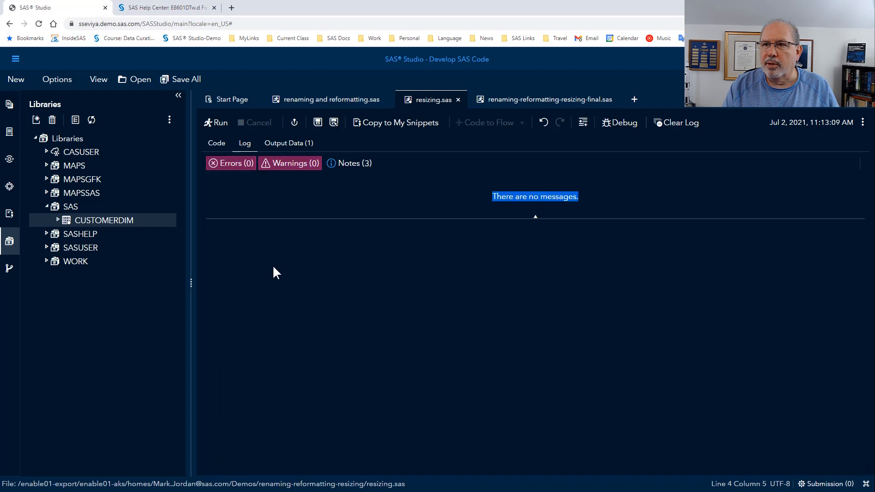
{"action": "left_click", "coordinate": [216, 143]}
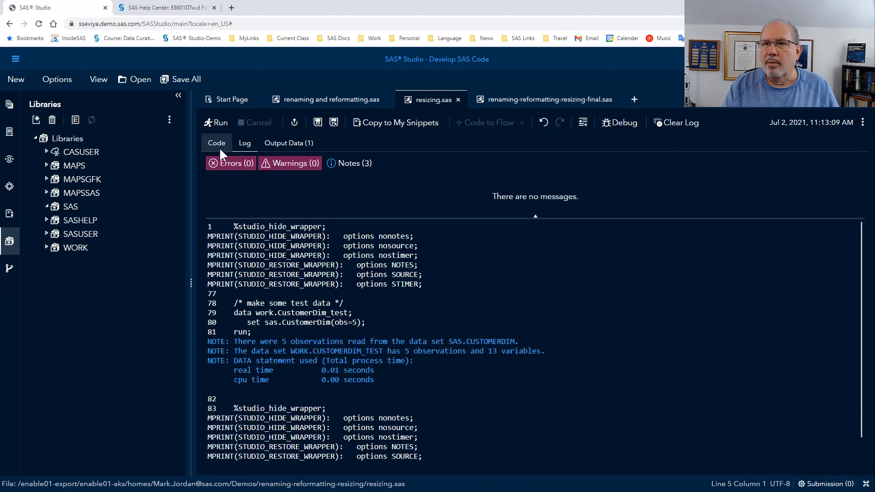
{"action": "left_click", "coordinate": [216, 143]}
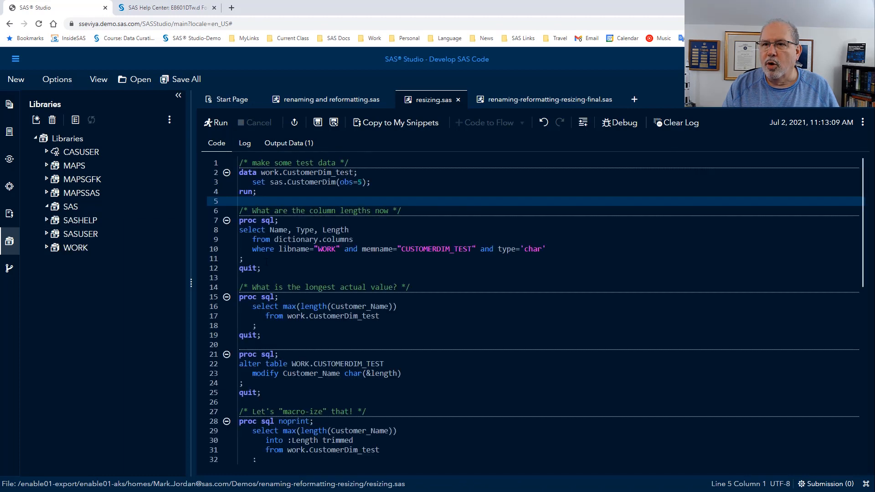
{"action": "left_click", "coordinate": [46, 207]}
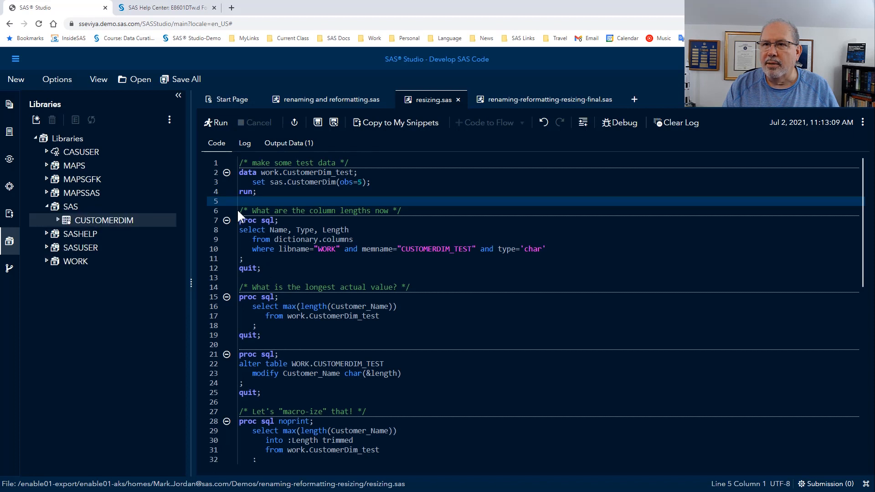
Step: Run both PROC SQL queries, showing CUSTOMER_NAME length 240 and longest actual name 26
{"action": "left_click_drag", "start_coordinate": [238, 211], "coordinate": [241, 258]}
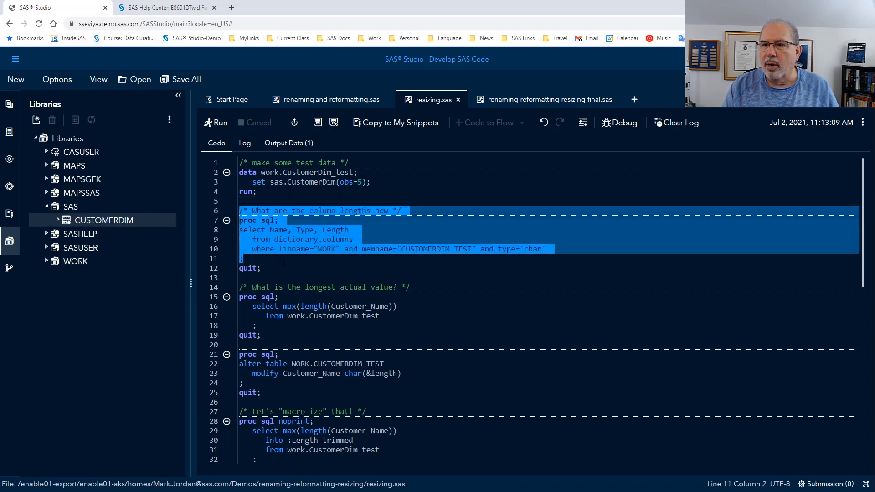
{"action": "left_click", "coordinate": [290, 307]}
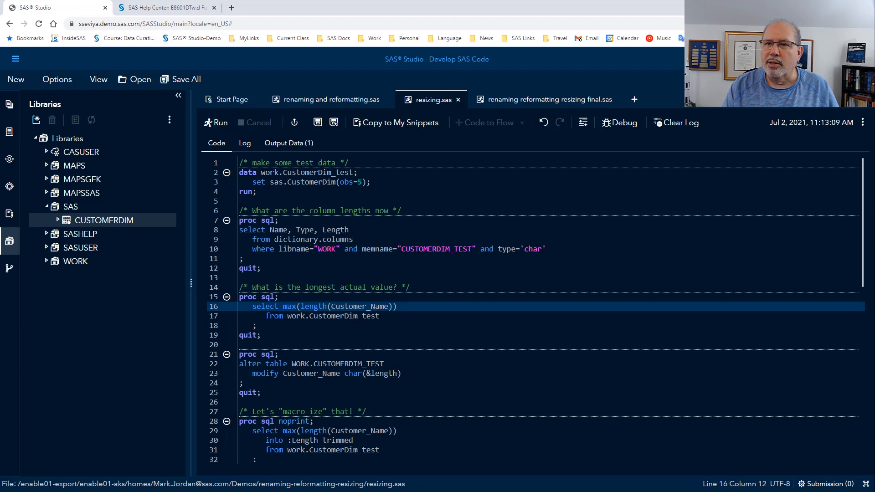
{"action": "left_click_drag", "start_coordinate": [240, 211], "coordinate": [261, 335]}
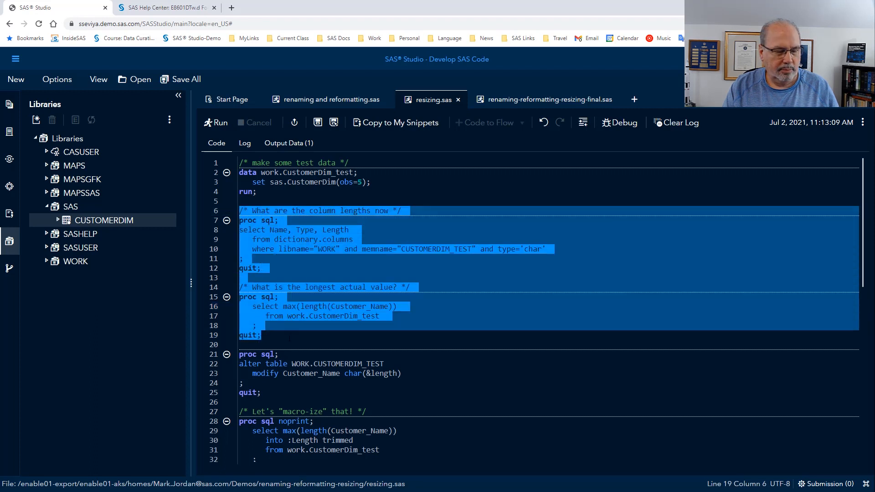
{"action": "left_click", "coordinate": [217, 122]}
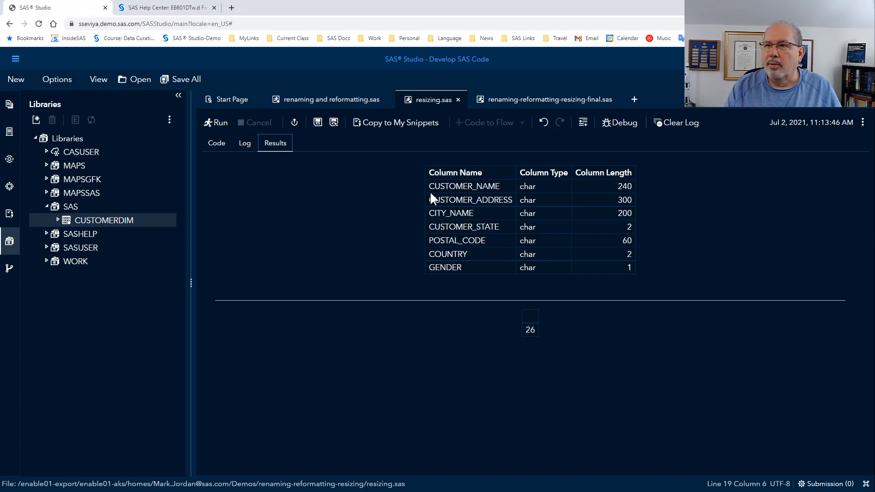
{"action": "double_click", "coordinate": [462, 186]}
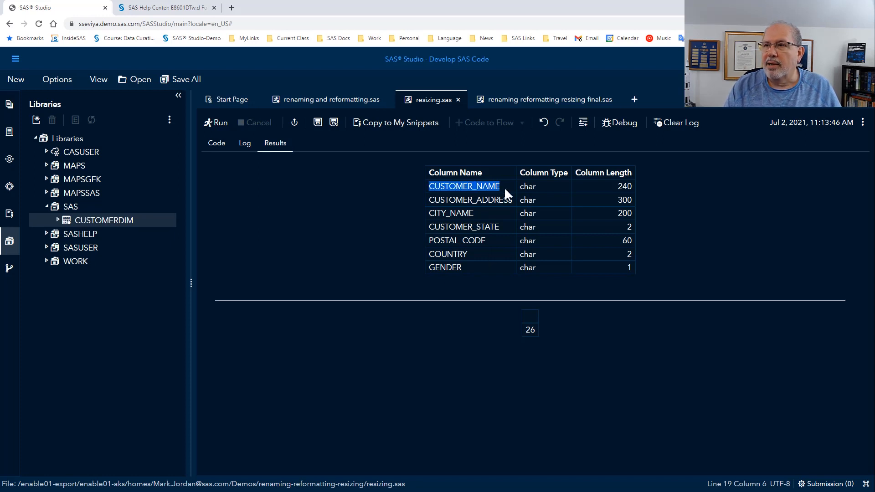
{"action": "mouse_move", "coordinate": [634, 197]}
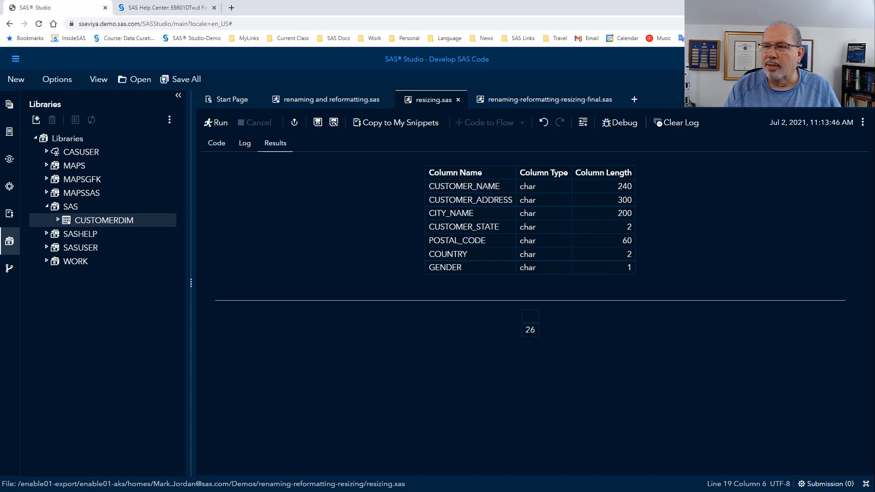
{"action": "double_click", "coordinate": [529, 329]}
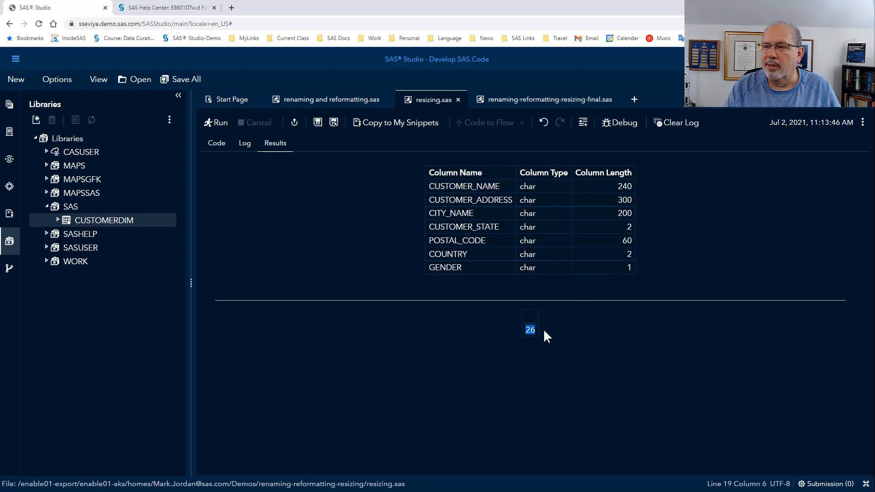
{"action": "mouse_move", "coordinate": [545, 354]}
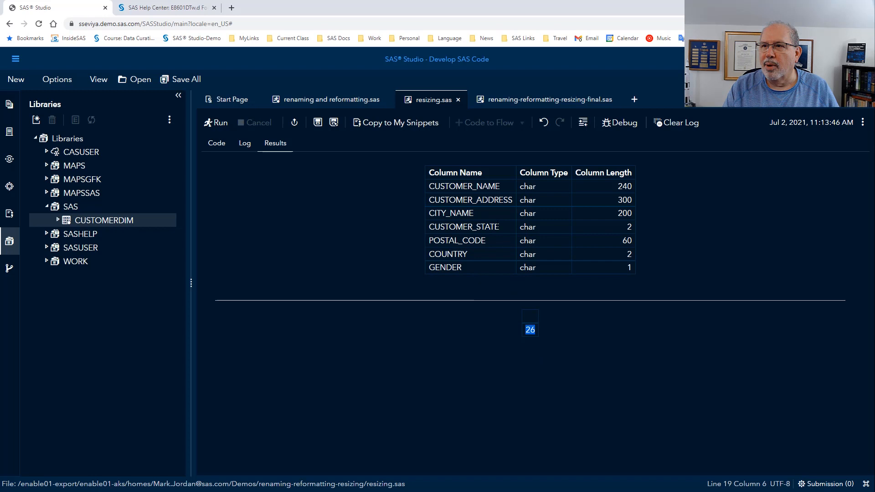
{"action": "mouse_move", "coordinate": [414, 365]}
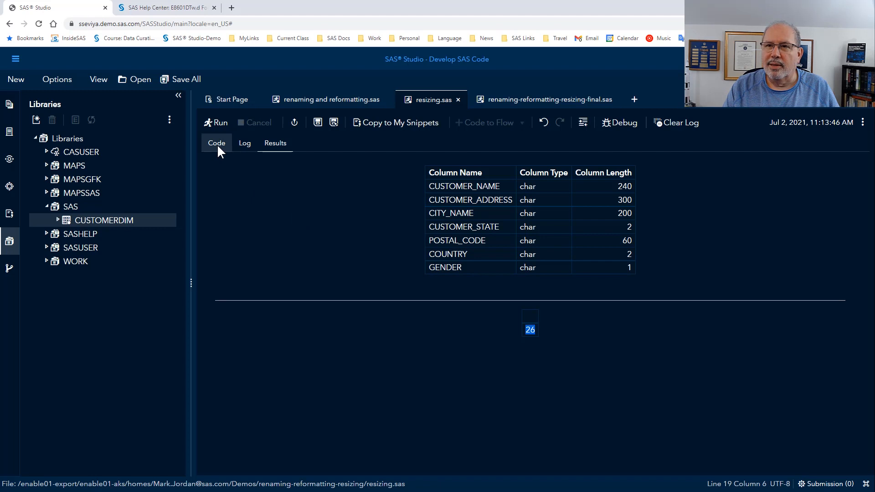
Step: Replace the &length reference in the ALTER TABLE step with the hard-coded value 26
{"action": "left_click", "coordinate": [216, 143]}
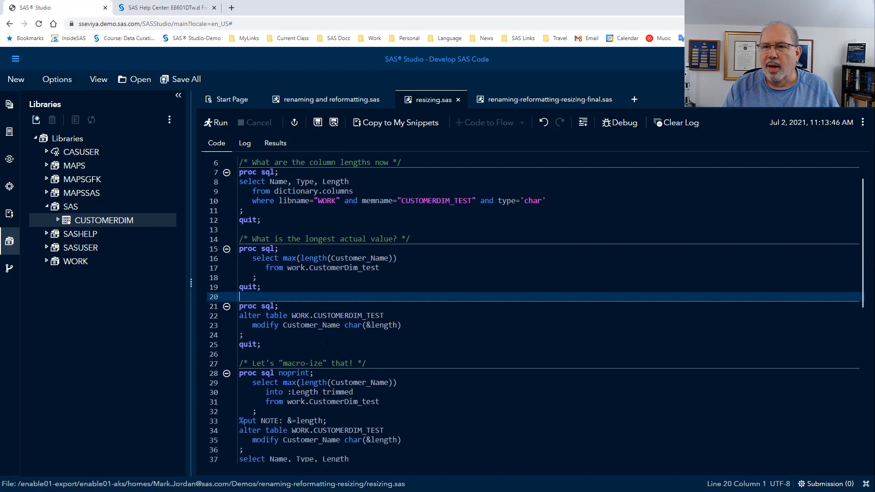
{"action": "scroll", "scroll_direction": "down", "scroll_amount": 3}
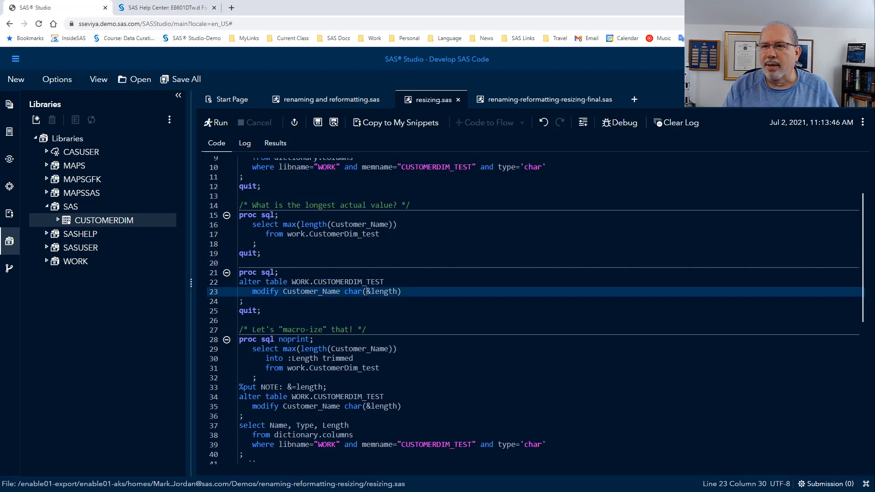
{"action": "left_click", "coordinate": [215, 122]}
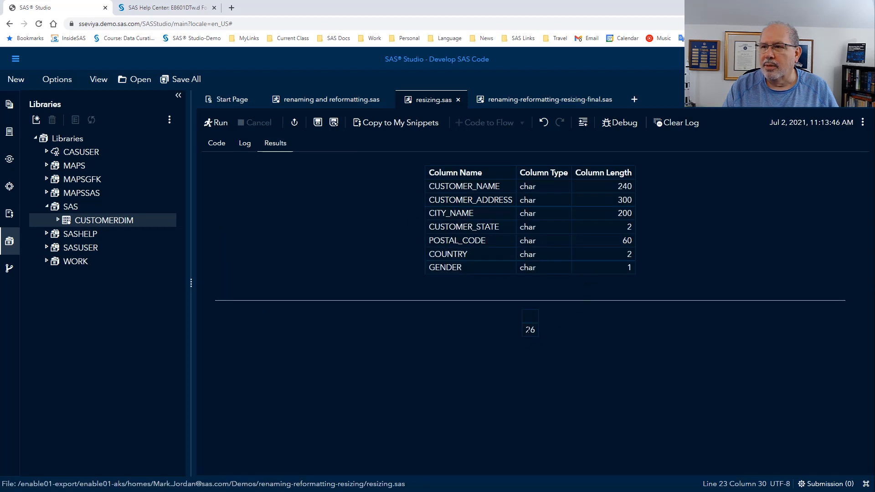
{"action": "double_click", "coordinate": [528, 329]}
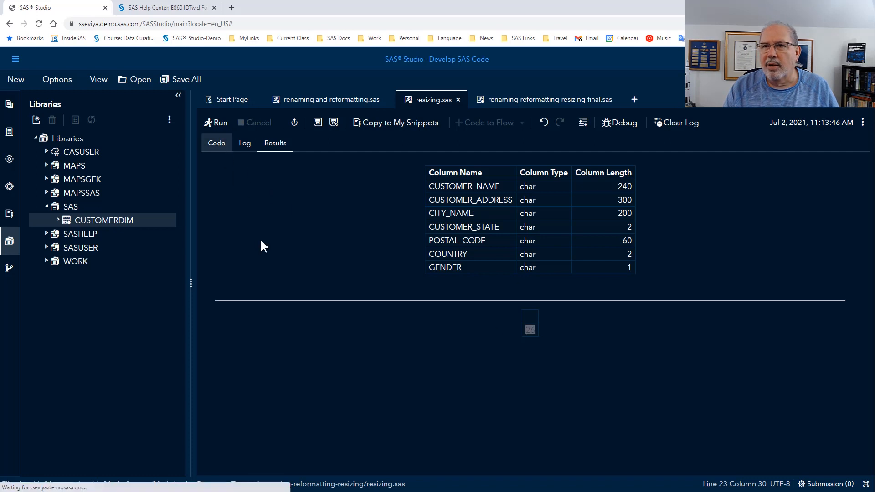
{"action": "left_click", "coordinate": [217, 143]}
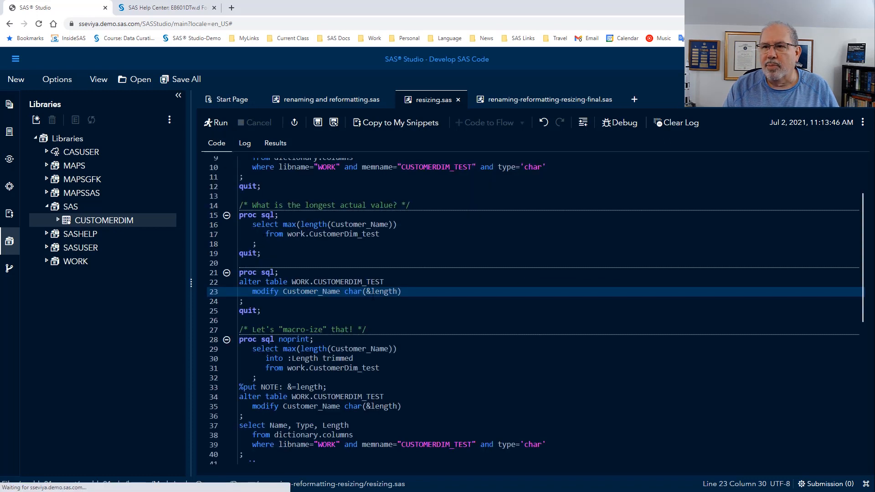
{"action": "double_click", "coordinate": [352, 292]}
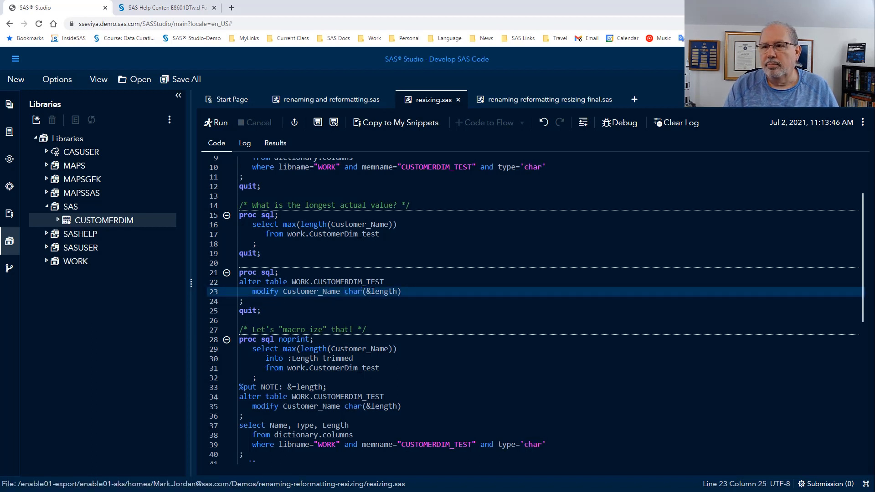
{"action": "double_click", "coordinate": [381, 292]}
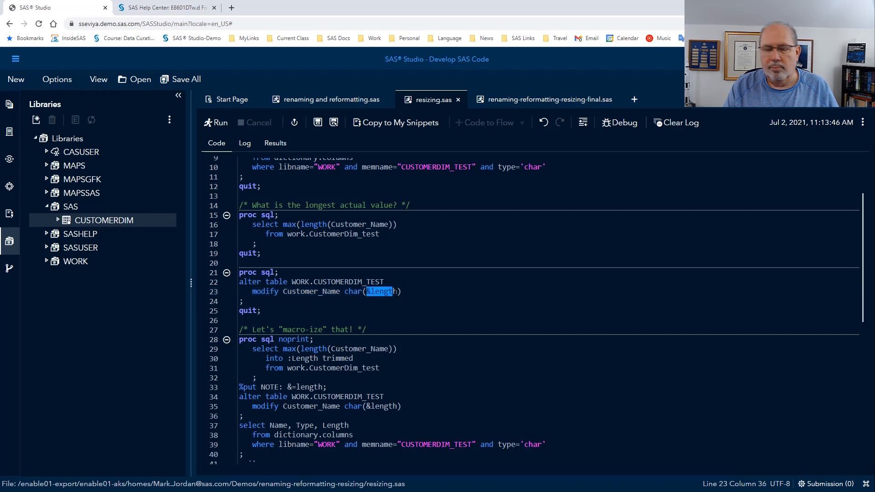
{"action": "type", "text": "26"}
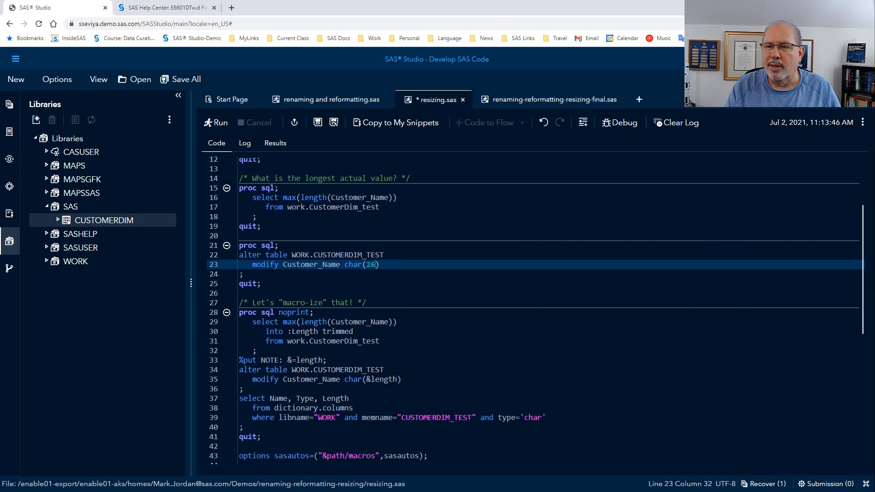
Step: Scroll down to review the rest of the resizing program
{"action": "scroll", "scroll_direction": "down", "scroll_amount": 3}
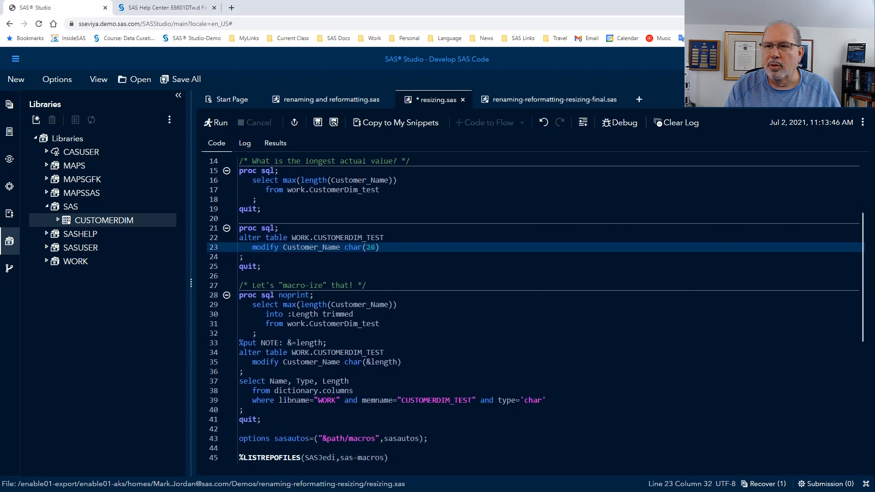
{"action": "scroll", "scroll_direction": "down", "scroll_amount": 3}
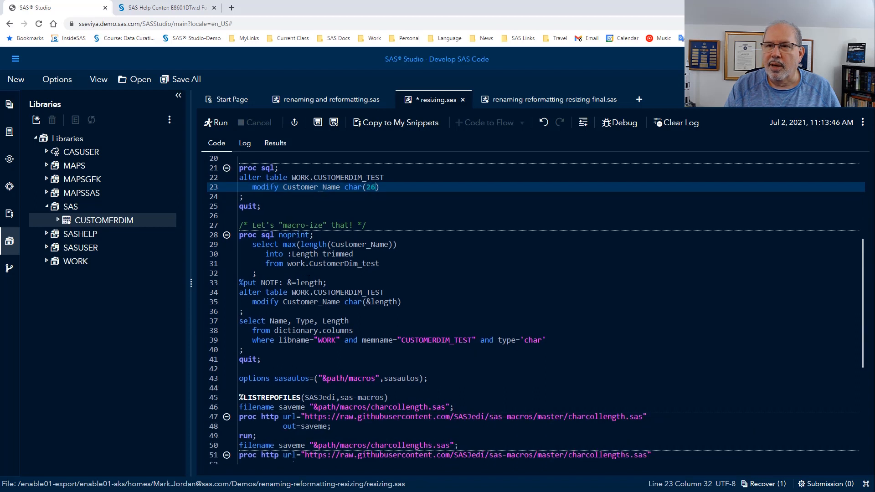
{"action": "scroll", "scroll_direction": "down", "scroll_amount": 3}
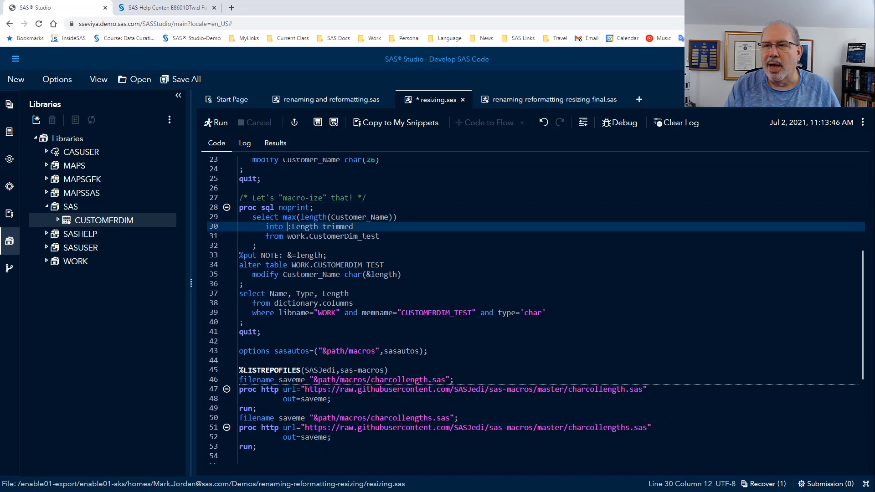
{"action": "scroll", "scroll_direction": "down", "scroll_amount": 3}
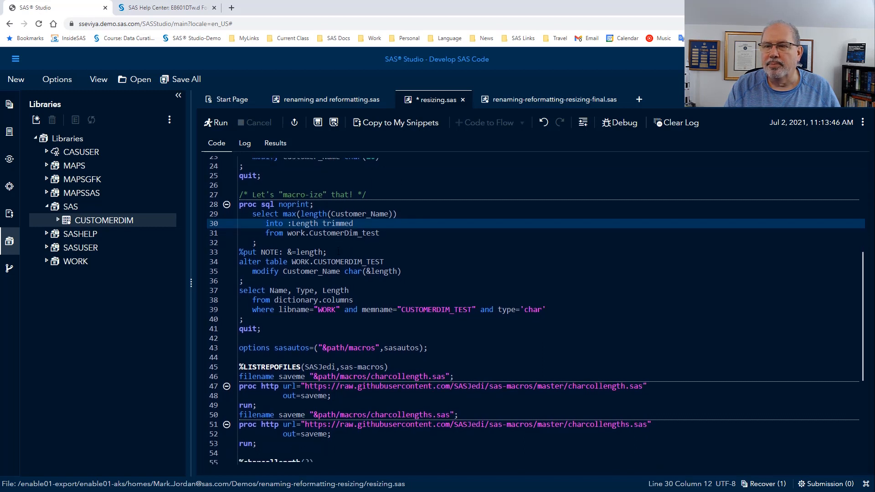
Step: Run the macro-variable length query and confirm NOTE: LENGTH=26 in the log
{"action": "left_click_drag", "start_coordinate": [252, 213], "coordinate": [326, 250]}
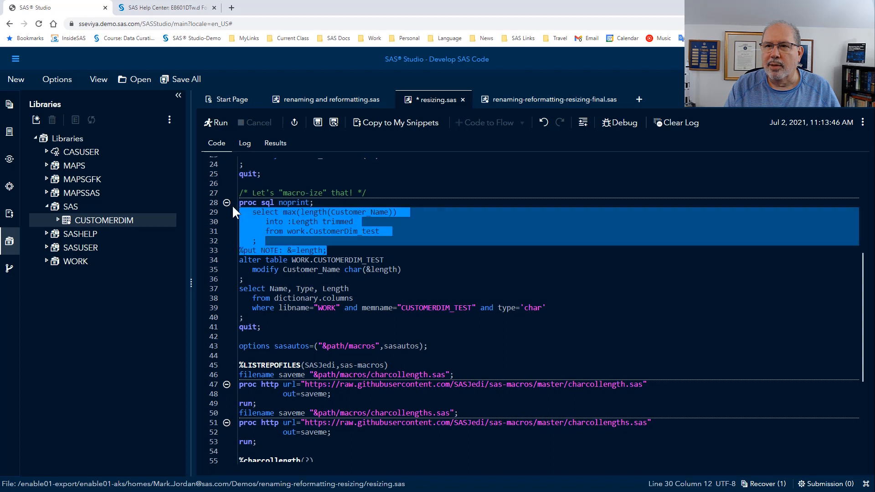
{"action": "left_click", "coordinate": [245, 202]}
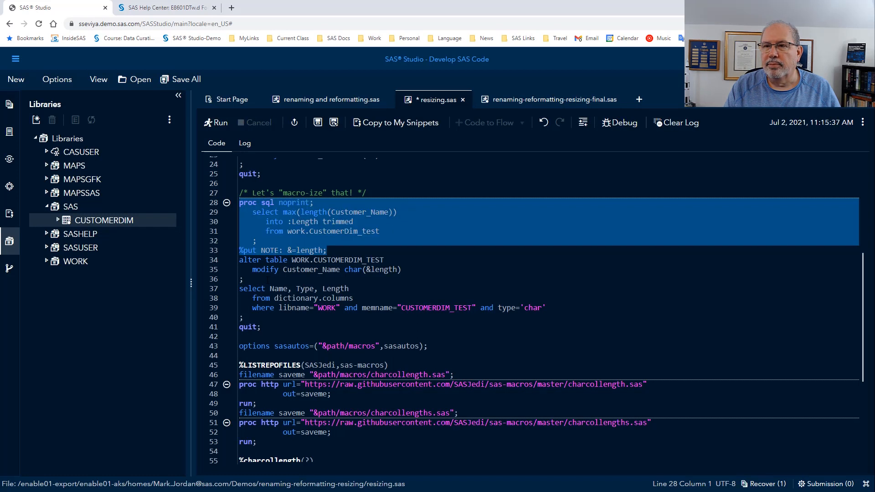
{"action": "left_click", "coordinate": [244, 143]}
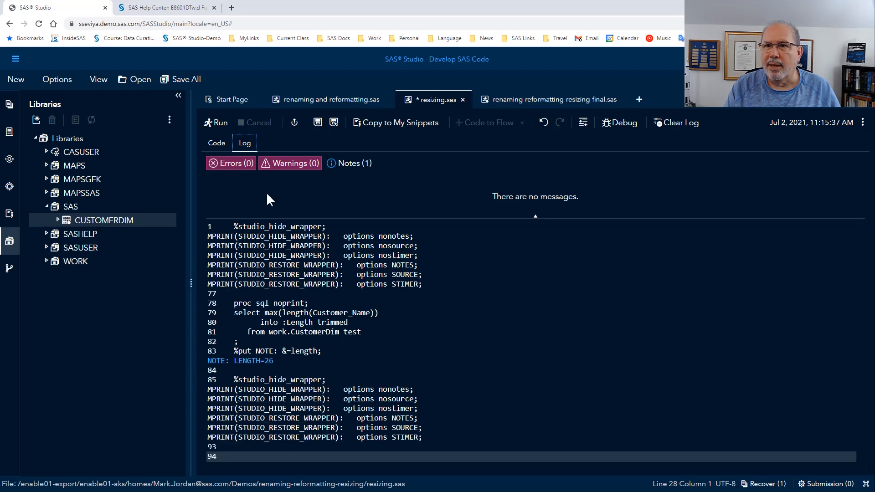
{"action": "left_click", "coordinate": [216, 143]}
{"action": "type", "text": "modify Customer_Name char(&length)"}
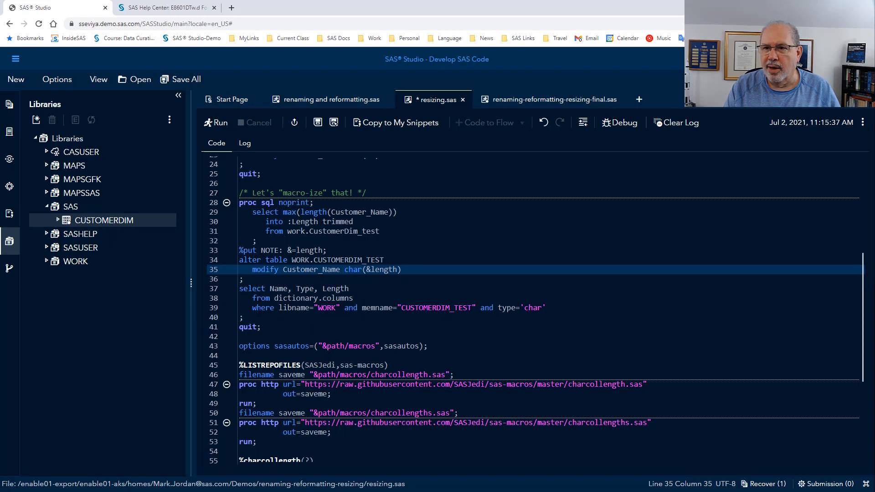
Step: Run the macro-driven ALTER TABLE and length report, showing CUSTOMER_NAME now 26
{"action": "left_click_drag", "start_coordinate": [273, 221], "coordinate": [260, 326]}
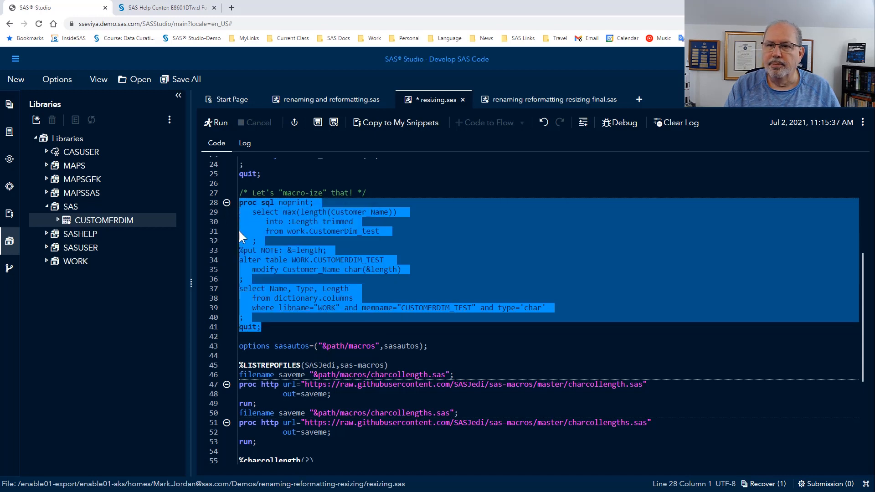
{"action": "left_click", "coordinate": [220, 122]}
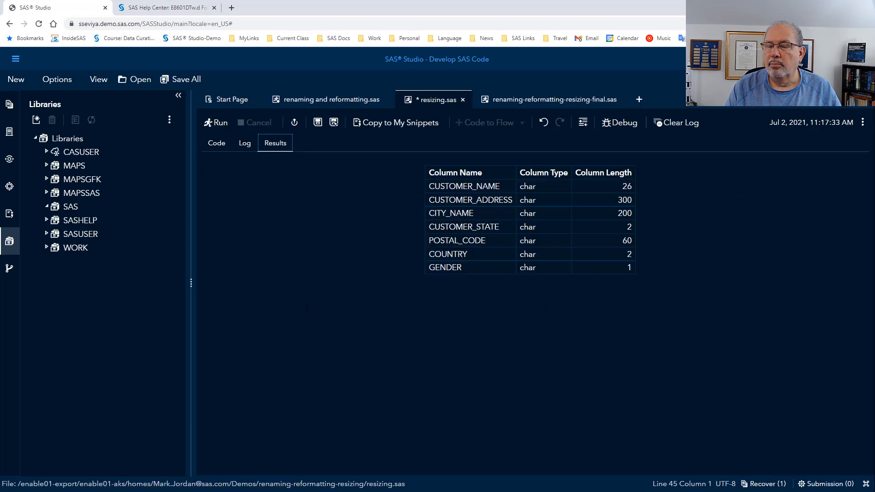
{"action": "left_click", "coordinate": [48, 207]}
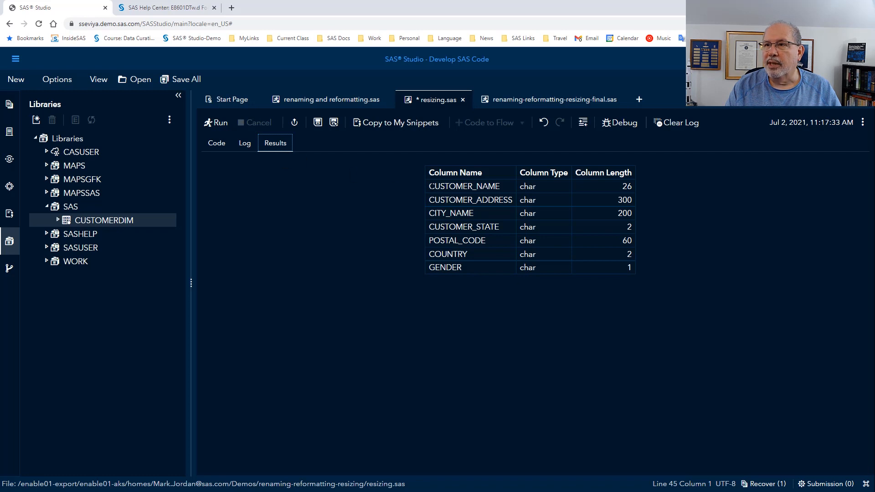
{"action": "double_click", "coordinate": [462, 186]}
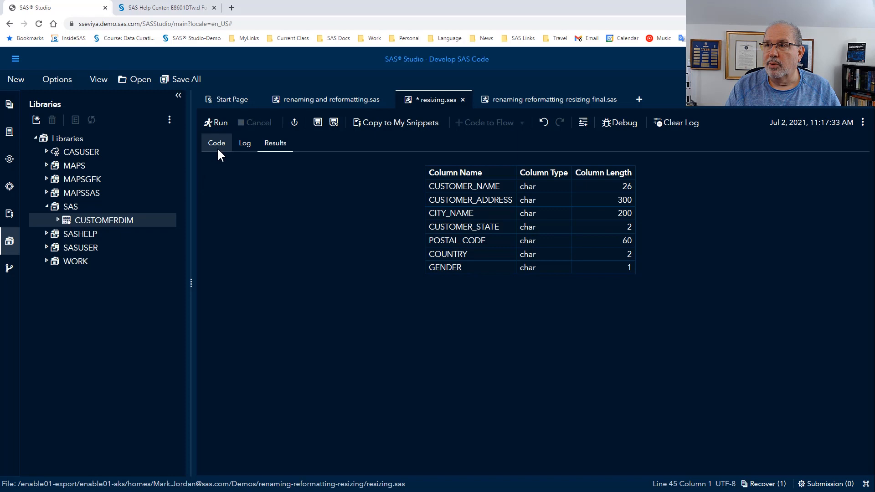
Step: Run the options sasautos and %LISTREPOFILES lines to list the sas-macros repository files
{"action": "left_click", "coordinate": [216, 143]}
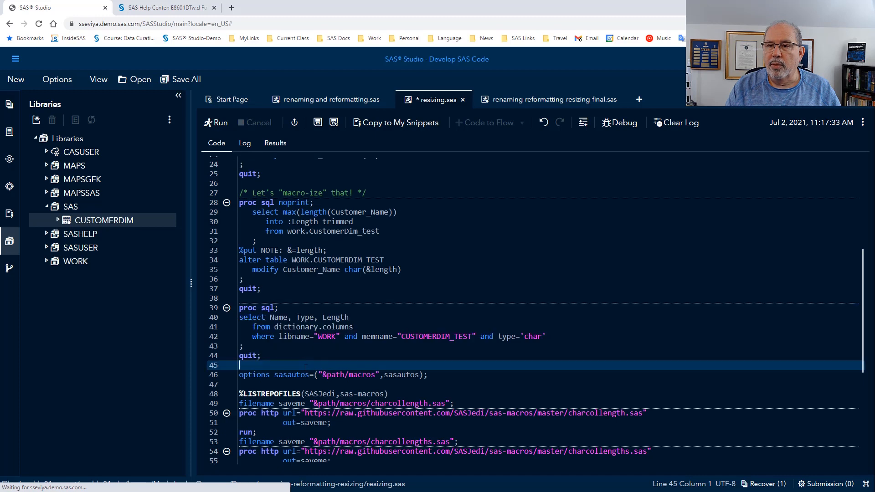
{"action": "scroll", "scroll_direction": "down", "scroll_amount": 3}
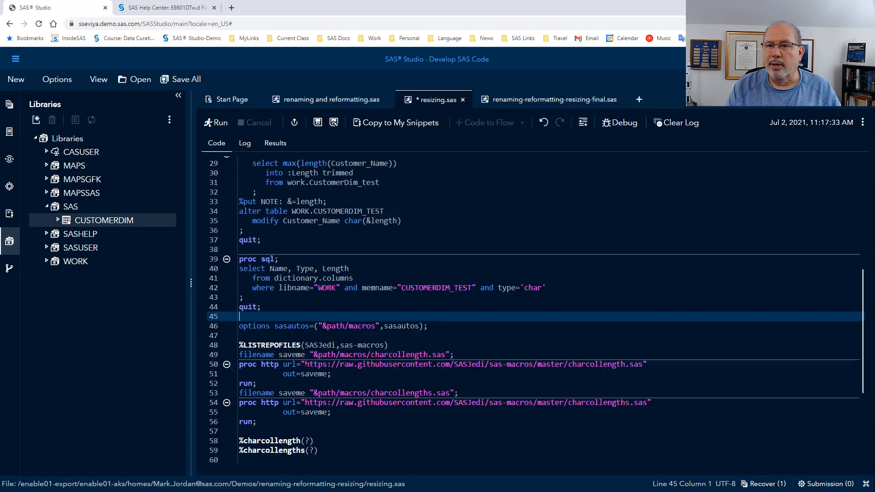
{"action": "scroll", "scroll_direction": "down", "scroll_amount": 3}
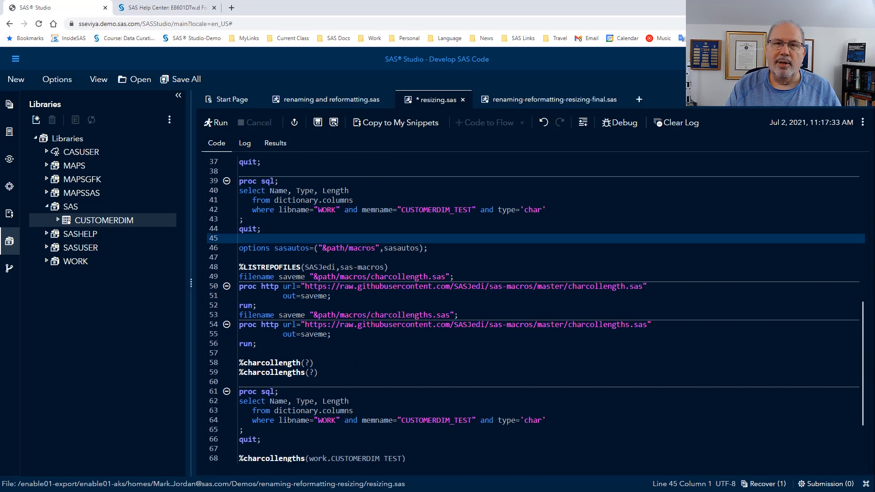
{"action": "scroll", "scroll_direction": "down", "scroll_amount": 3}
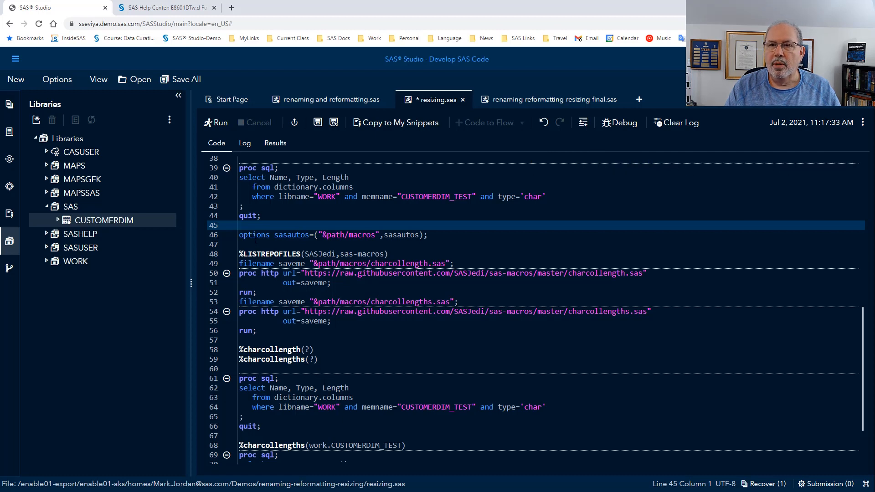
{"action": "mouse_move", "coordinate": [253, 234]}
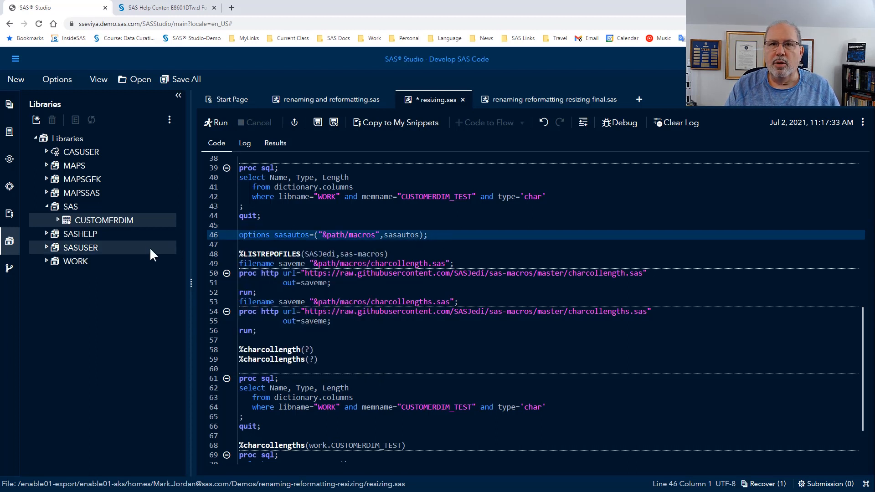
{"action": "left_click", "coordinate": [9, 131]}
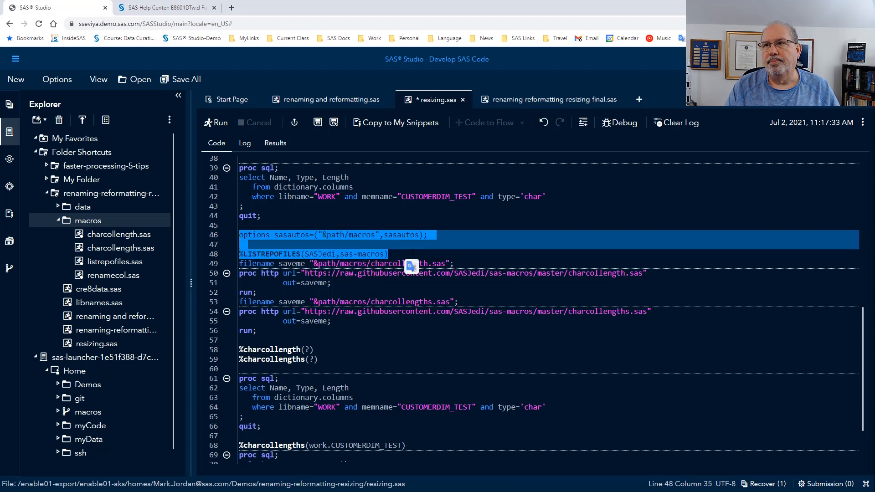
{"action": "left_click", "coordinate": [220, 122]}
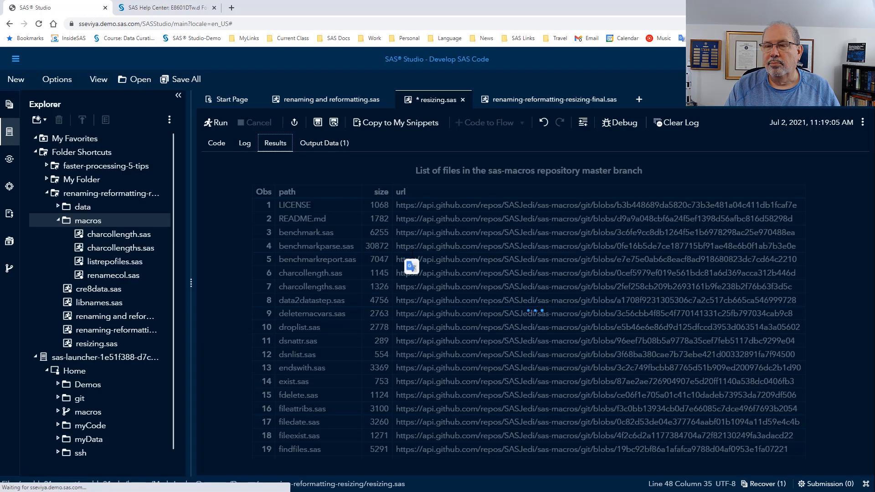
{"action": "scroll", "scroll_direction": "down", "scroll_amount": 3}
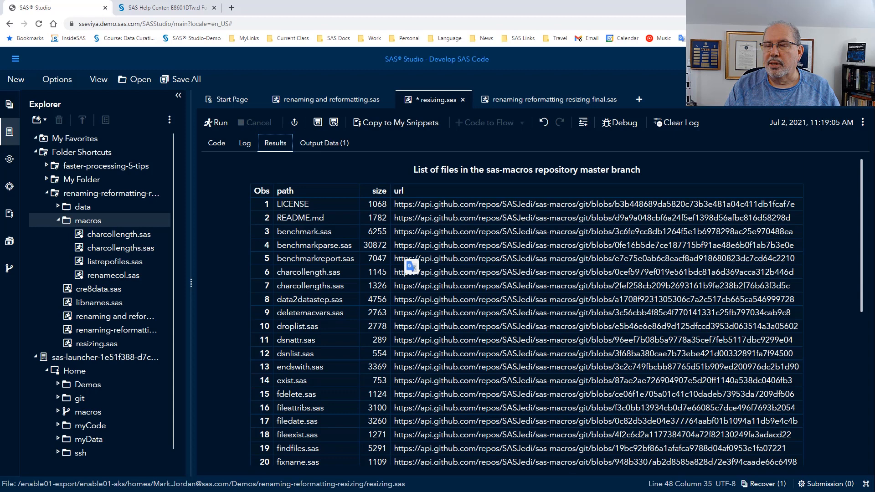
{"action": "scroll", "scroll_direction": "down", "scroll_amount": 3}
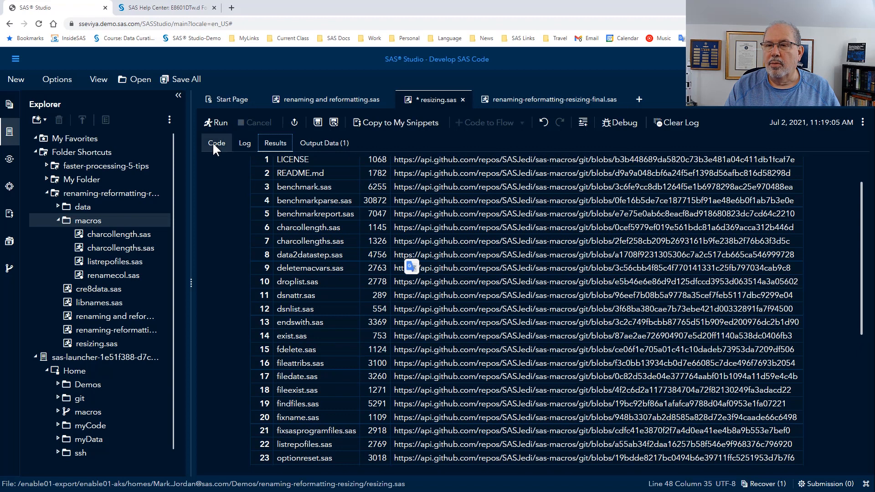
Step: Run the PROC HTTP steps saving charcollength.sas and charcollengths.sas to &path/macros
{"action": "left_click", "coordinate": [217, 143]}
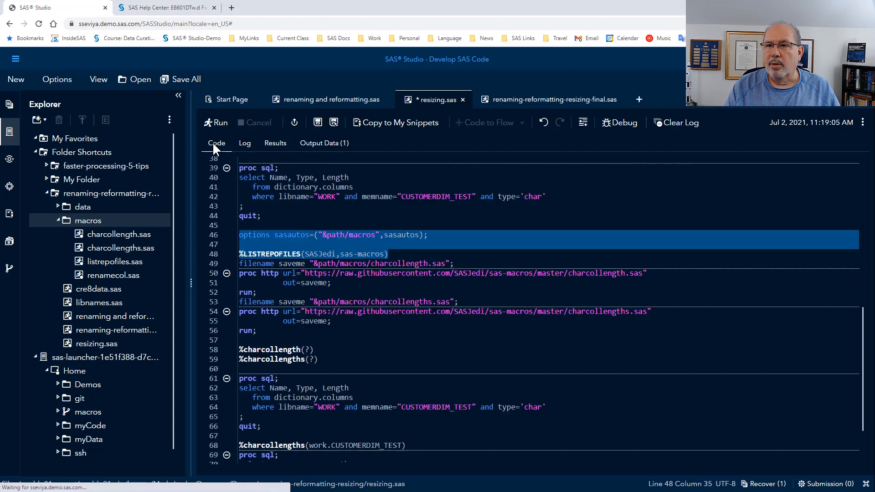
{"action": "mouse_move", "coordinate": [405, 270]}
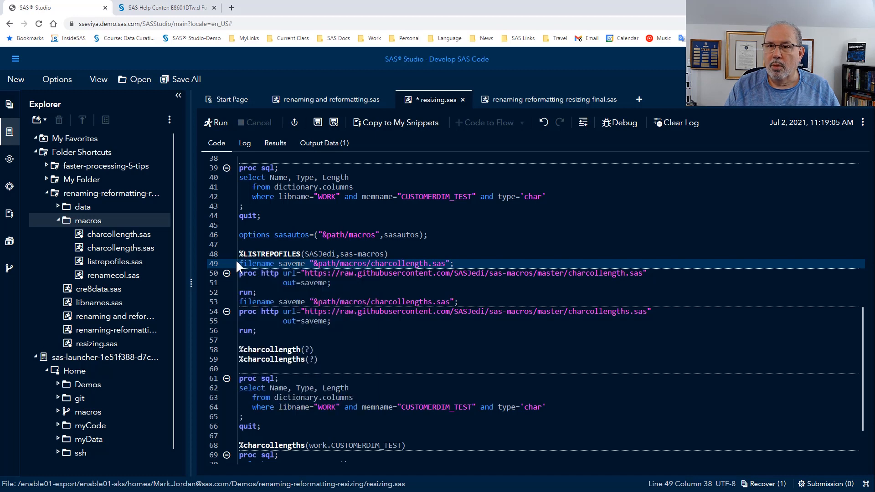
{"action": "left_click_drag", "start_coordinate": [238, 263], "coordinate": [257, 329]}
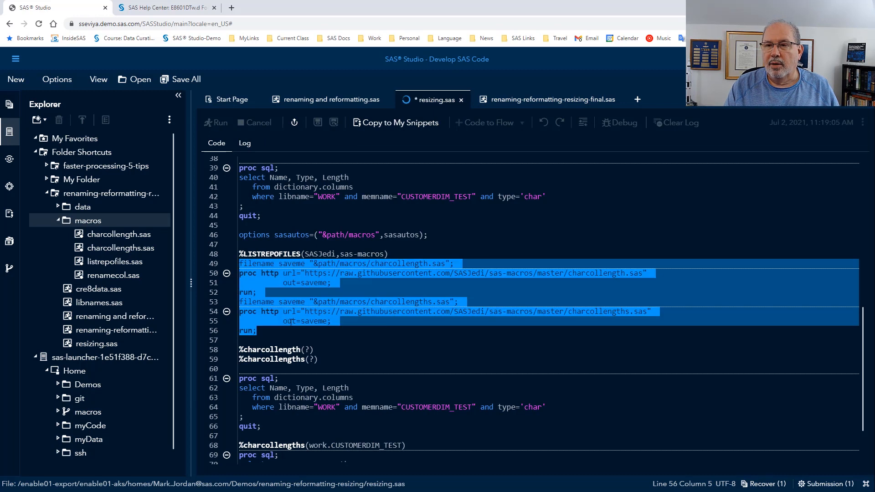
{"action": "left_click", "coordinate": [215, 122]}
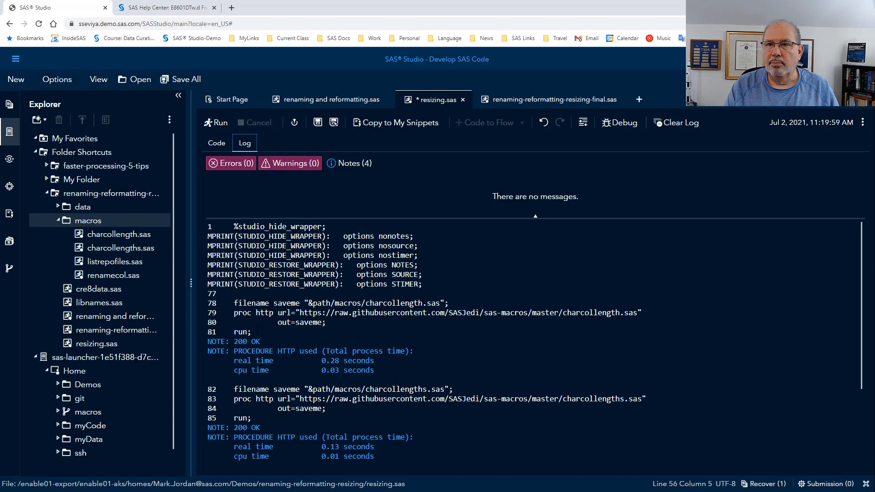
Step: Run %charcollength(?) and %charcollengths(?) to print each macro's help to the log
{"action": "left_click", "coordinate": [215, 143]}
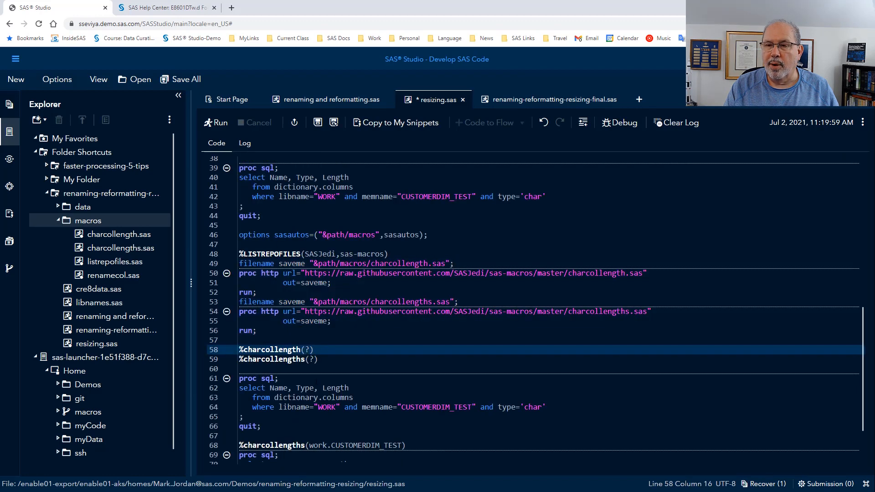
{"action": "left_click_drag", "start_coordinate": [240, 350], "coordinate": [318, 359]}
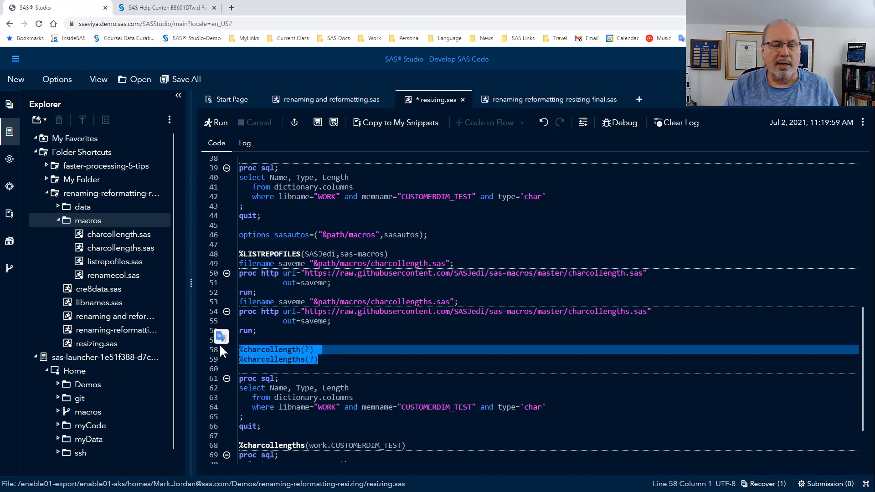
{"action": "mouse_move", "coordinate": [349, 356]}
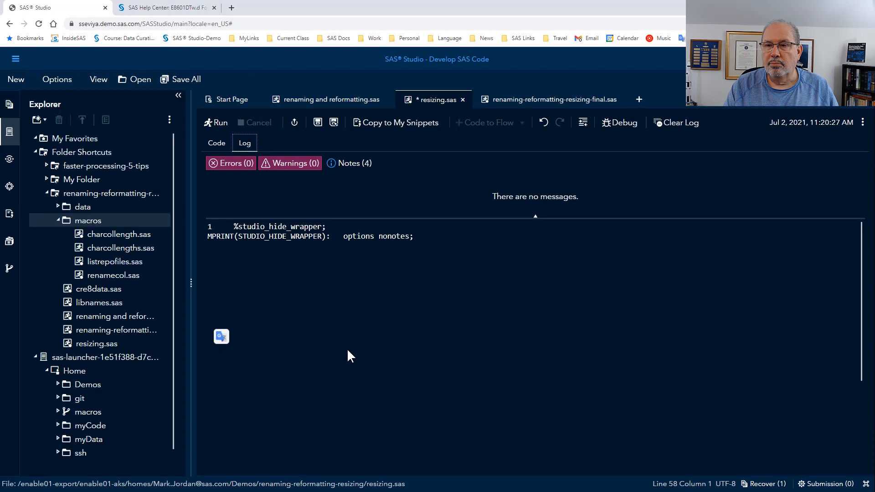
{"action": "left_click", "coordinate": [218, 122]}
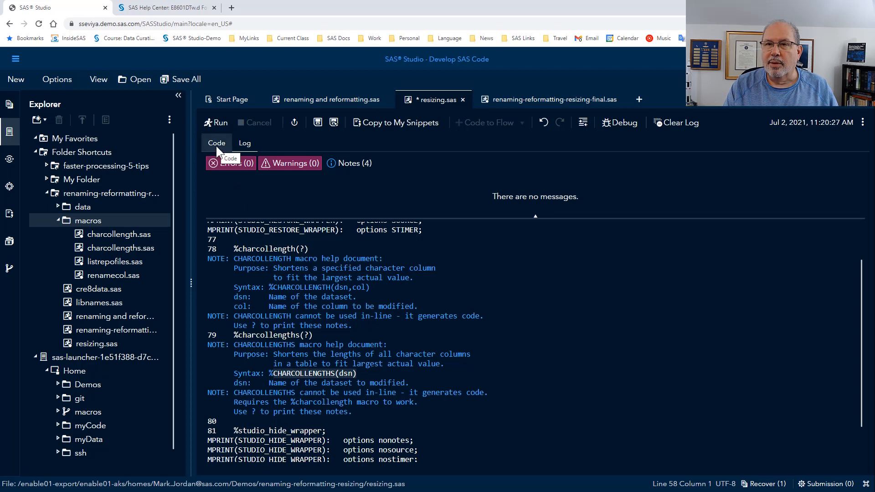
Step: Run %charcollengths(work.CUSTOMERDIM_TEST) with before/after length reports: CUSTOMER_ADDRESS 300→20, CITY_NAME 200→11, POSTAL_CODE 60→5
{"action": "left_click", "coordinate": [216, 143]}
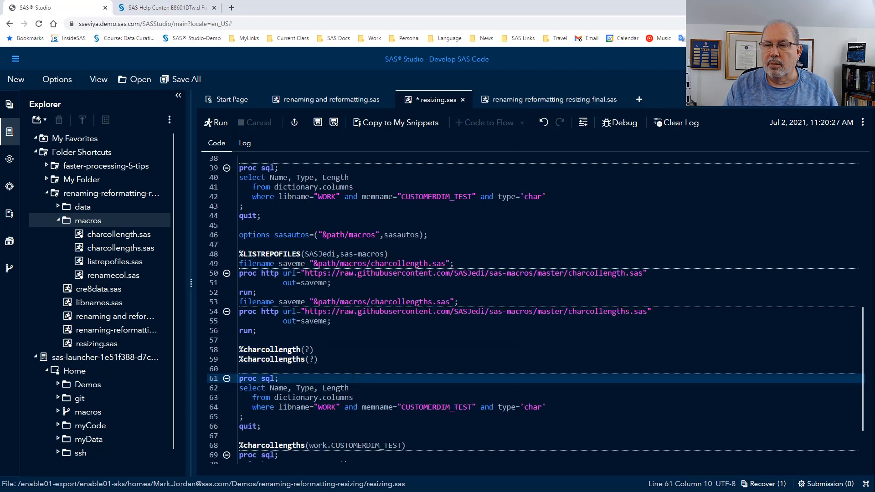
{"action": "scroll", "scroll_direction": "down", "scroll_amount": 3}
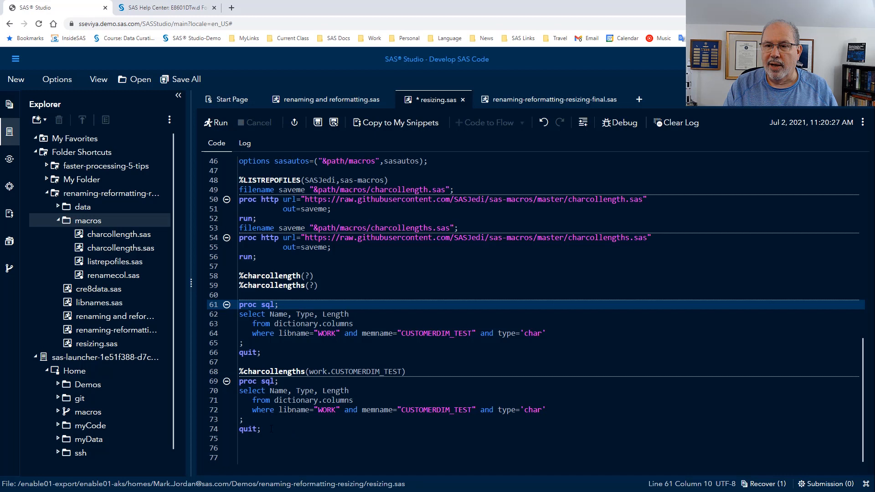
{"action": "left_click_drag", "start_coordinate": [238, 304], "coordinate": [268, 428]}
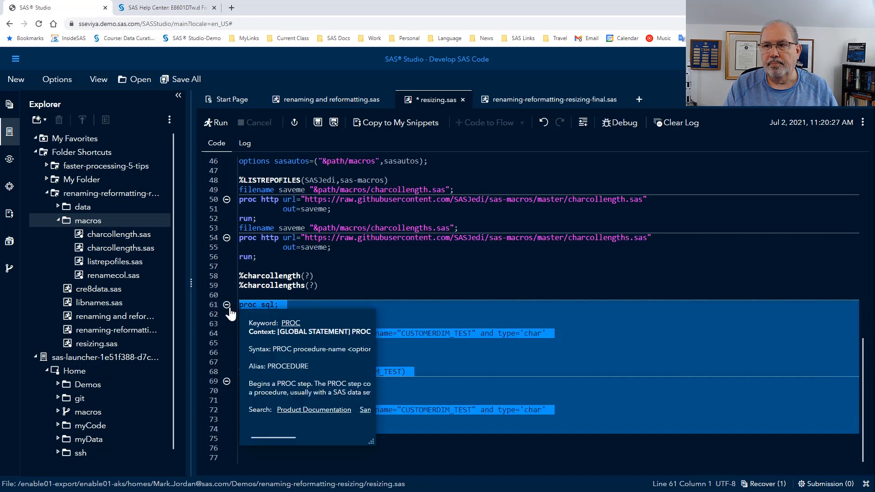
{"action": "left_click", "coordinate": [220, 122]}
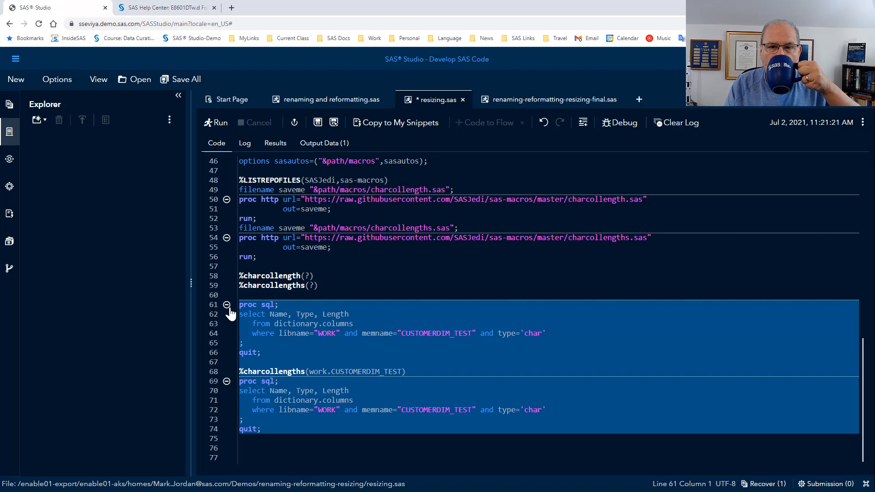
{"action": "left_click", "coordinate": [219, 123]}
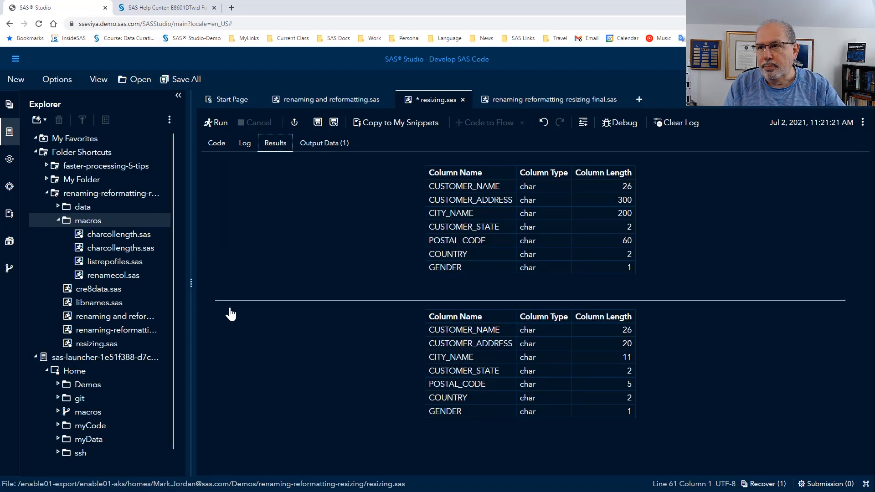
{"action": "mouse_move", "coordinate": [644, 282]}
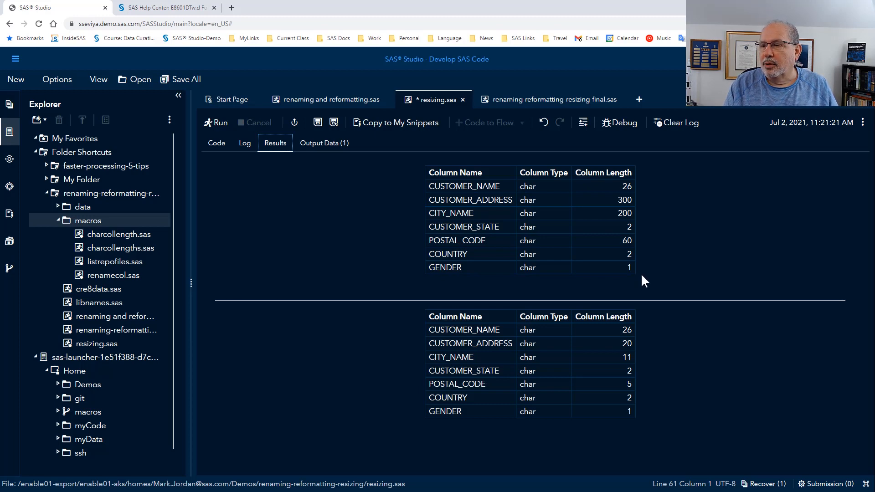
{"action": "mouse_move", "coordinate": [636, 195]}
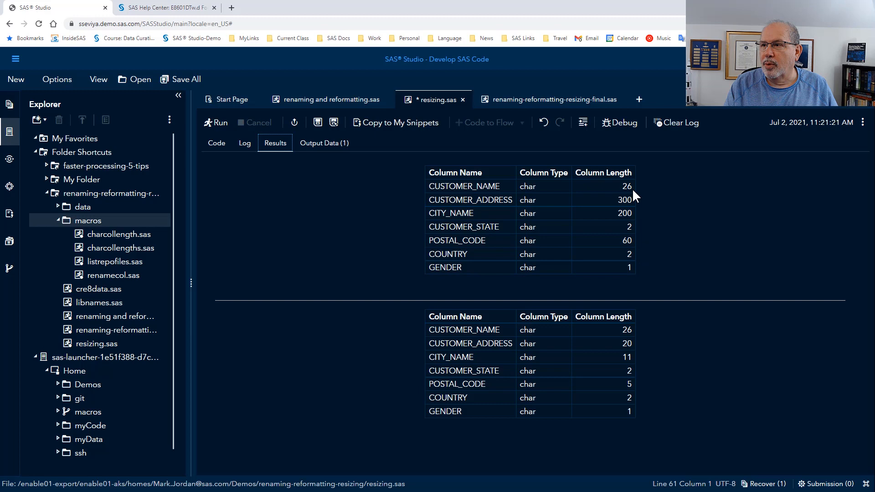
{"action": "mouse_move", "coordinate": [493, 252]}
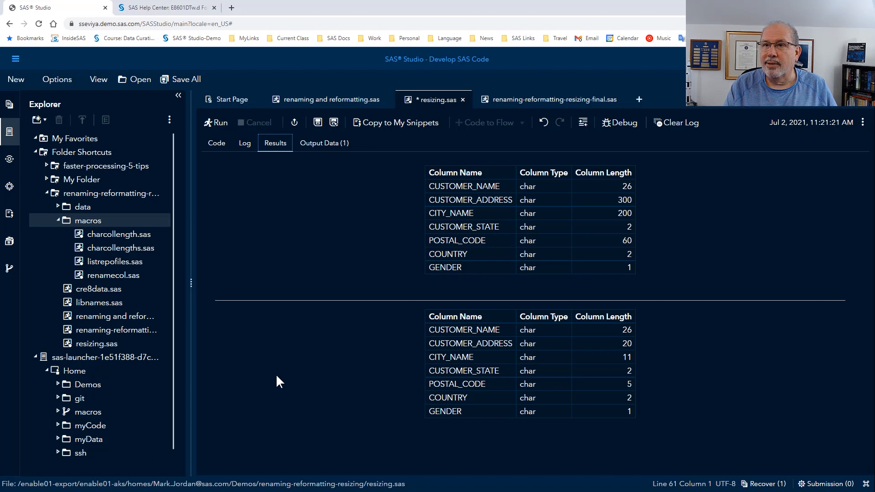
{"action": "mouse_move", "coordinate": [216, 143]}
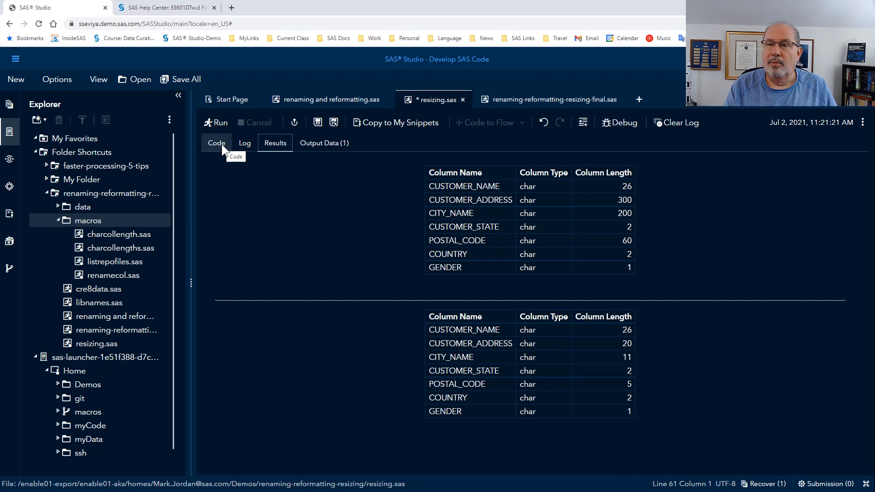
Step: Switch to the renaming and reformatting.sas program showing its test-data and before-report code
{"action": "left_click", "coordinate": [333, 99]}
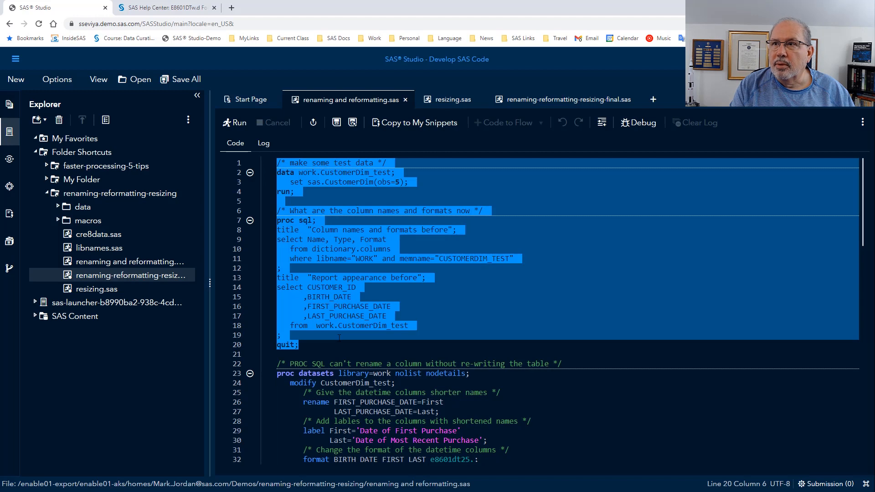
Step: Run the CustomerDim test-data step and before reports, showing the original DATETIME26.6 formats
{"action": "left_click", "coordinate": [237, 122]}
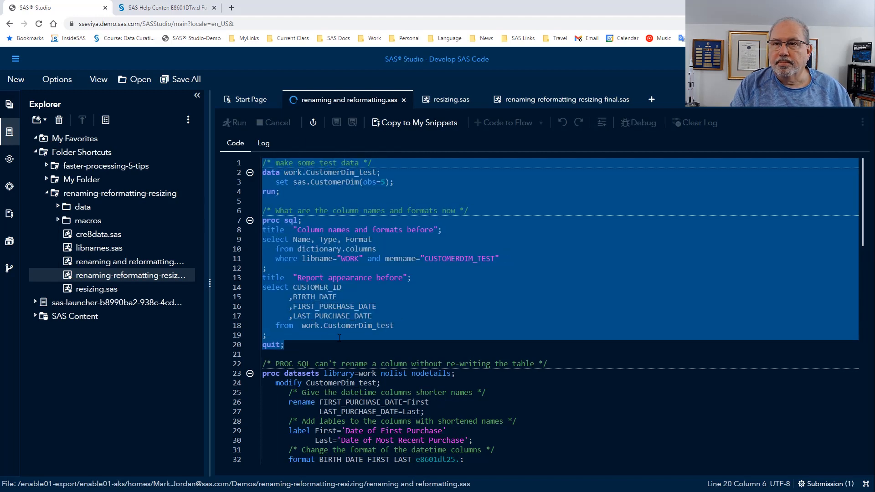
{"action": "left_click", "coordinate": [234, 122]}
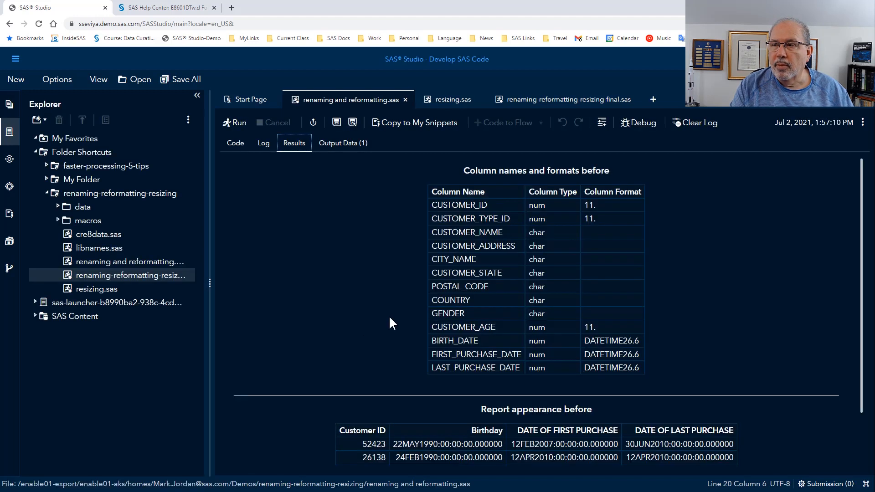
{"action": "mouse_move", "coordinate": [349, 248]}
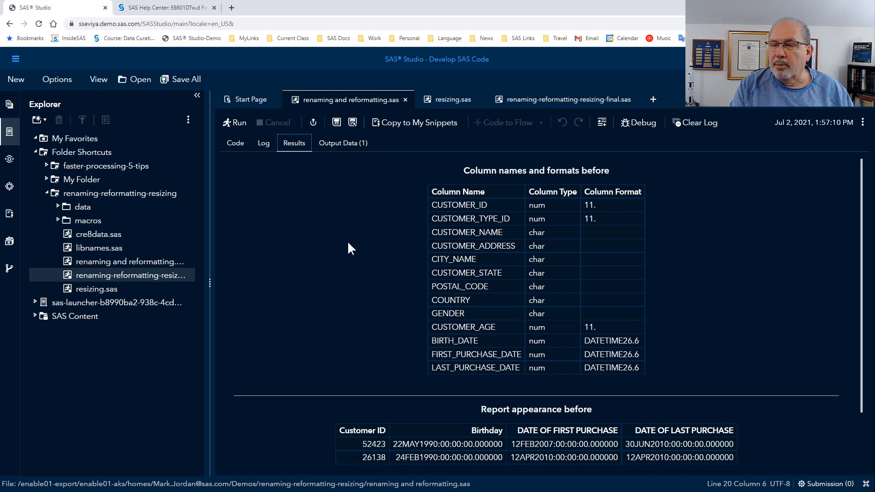
{"action": "mouse_move", "coordinate": [389, 252]}
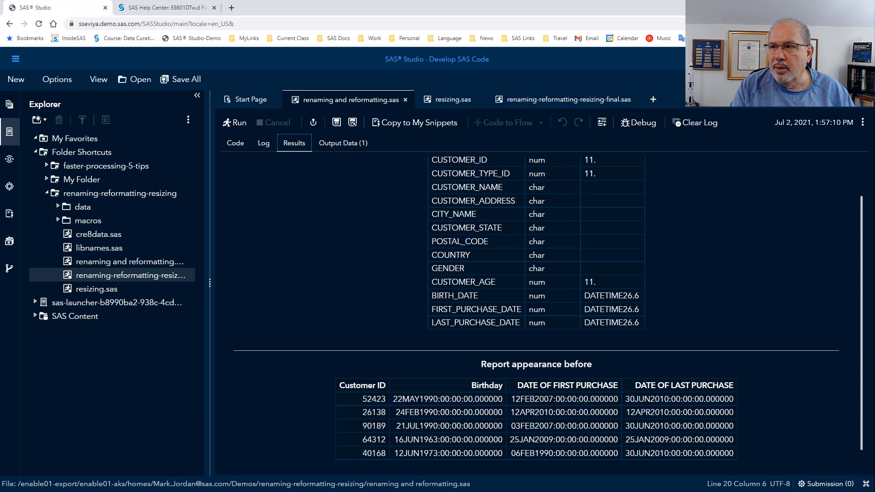
{"action": "mouse_move", "coordinate": [220, 33]}
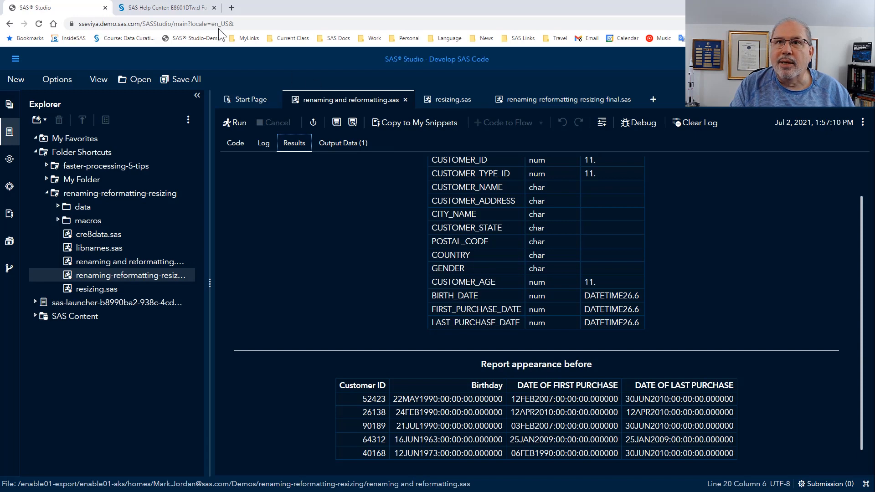
{"action": "left_click", "coordinate": [163, 8]}
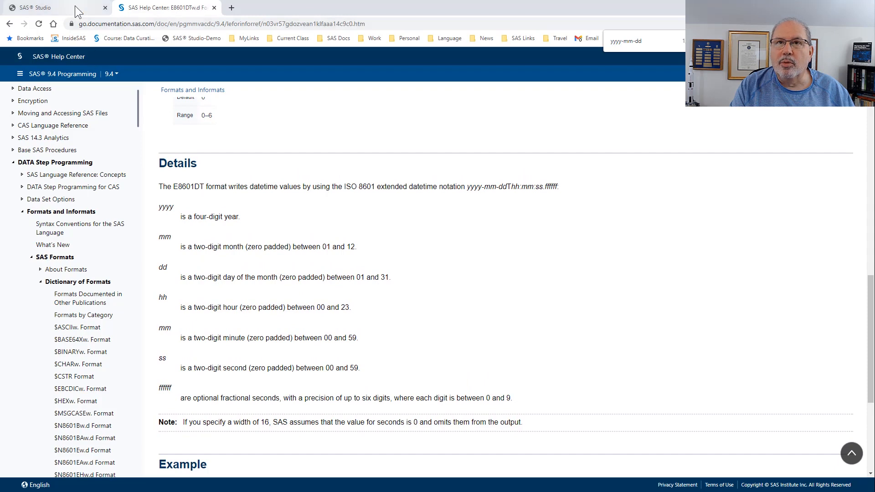
{"action": "left_click", "coordinate": [50, 7]}
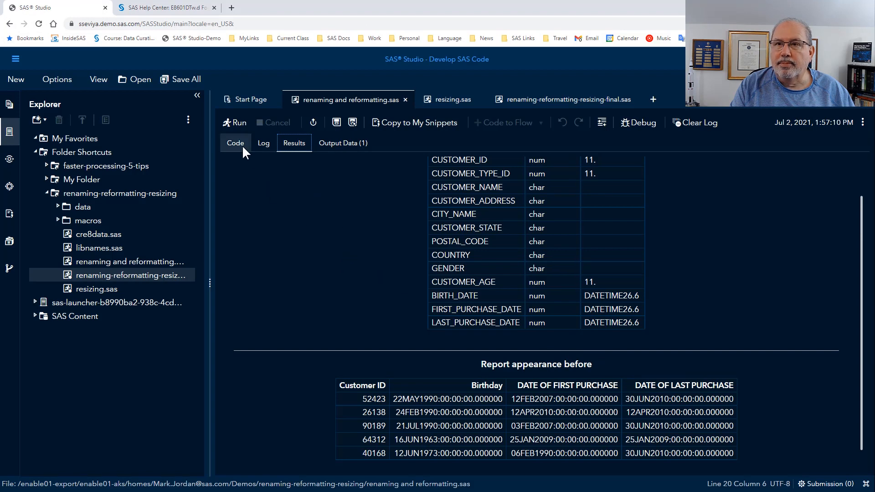
Step: Select the PROC DATASETS rename, label and E8601DT25. format step with its after reports
{"action": "left_click", "coordinate": [235, 143]}
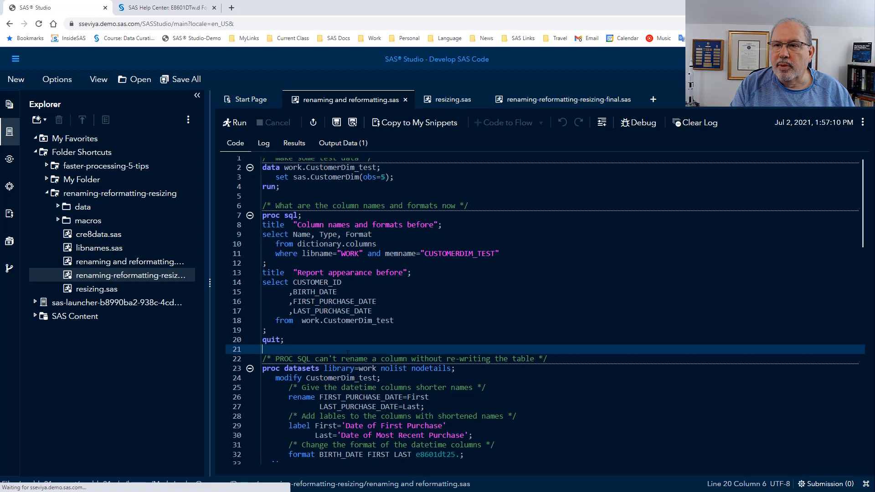
{"action": "scroll", "scroll_direction": "down", "scroll_amount": 3}
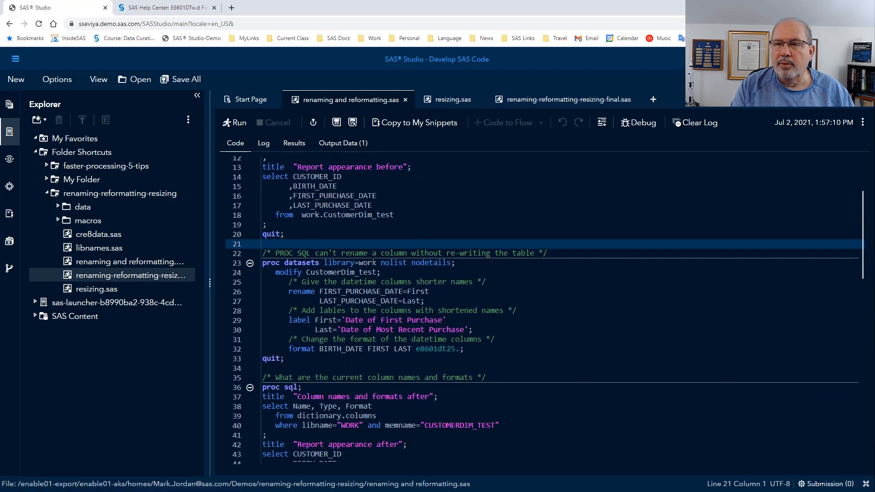
{"action": "left_click", "coordinate": [370, 262]}
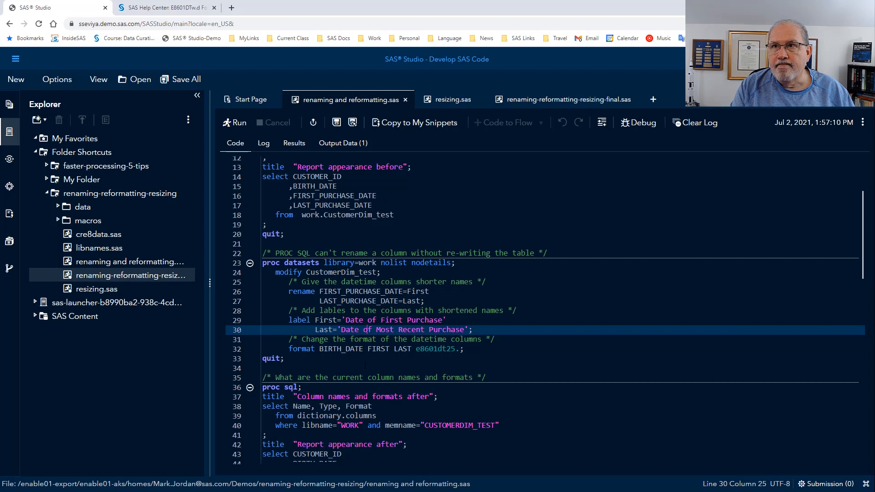
{"action": "mouse_move", "coordinate": [265, 354]}
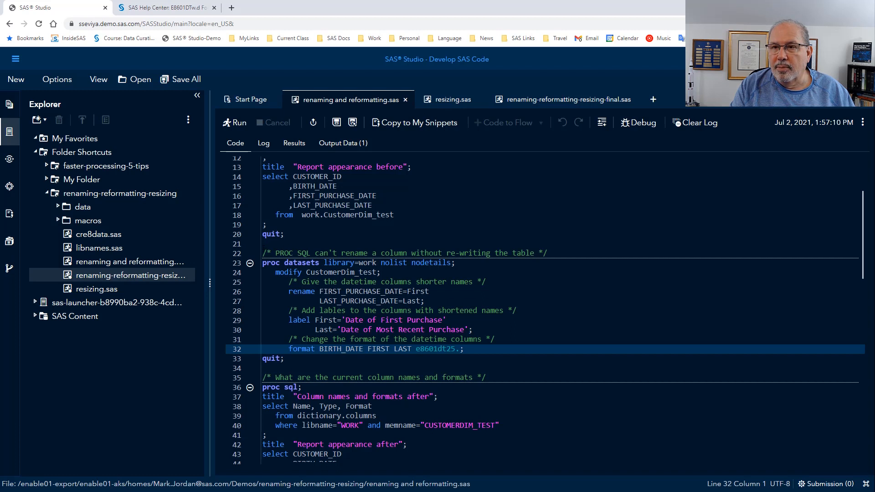
{"action": "left_click_drag", "start_coordinate": [263, 238], "coordinate": [313, 458]}
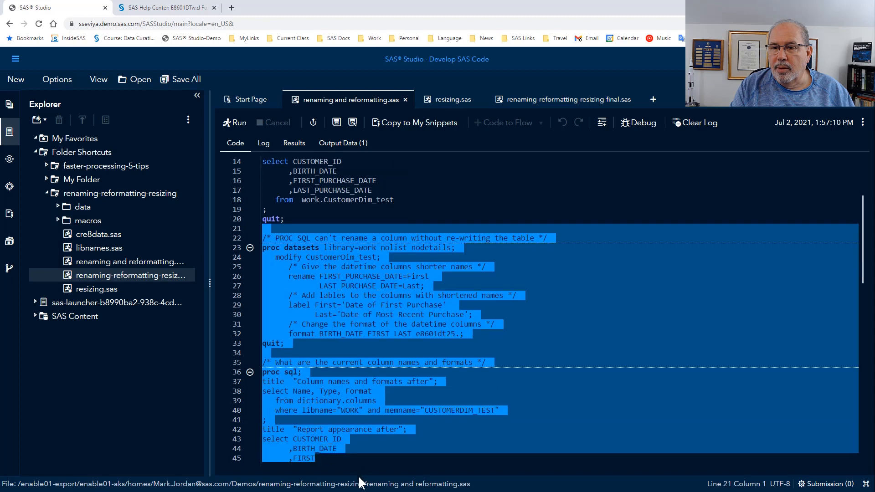
Step: Run the rename-reformat step; results show BIRTH_DATE, First and Last with E8601DT25. formats
{"action": "scroll", "scroll_direction": "down", "scroll_amount": 3}
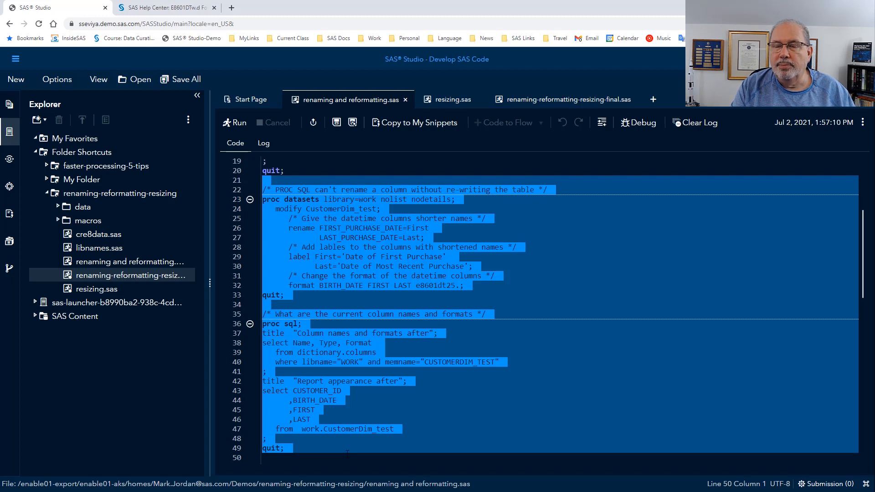
{"action": "left_click", "coordinate": [238, 123]}
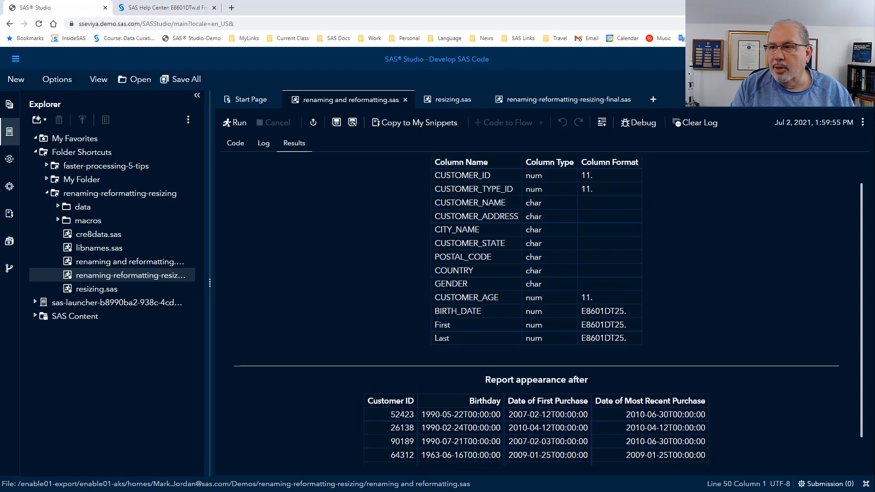
{"action": "double_click", "coordinate": [603, 310]}
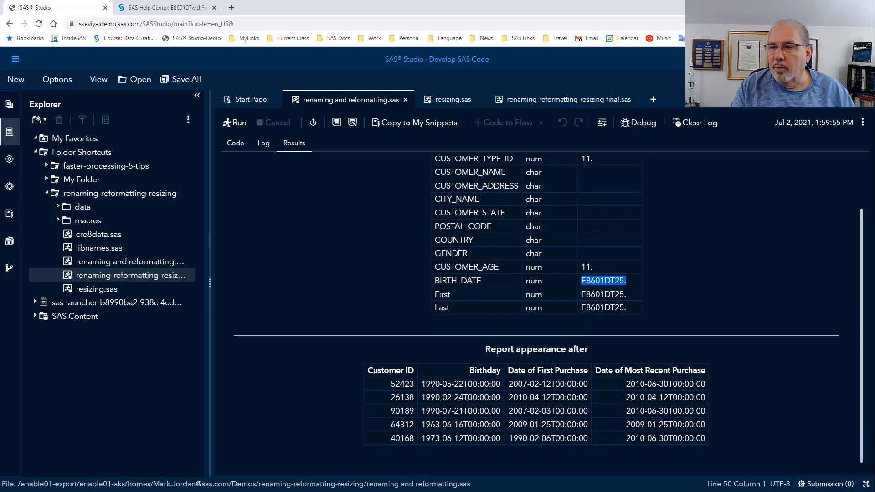
{"action": "mouse_move", "coordinate": [562, 397]}
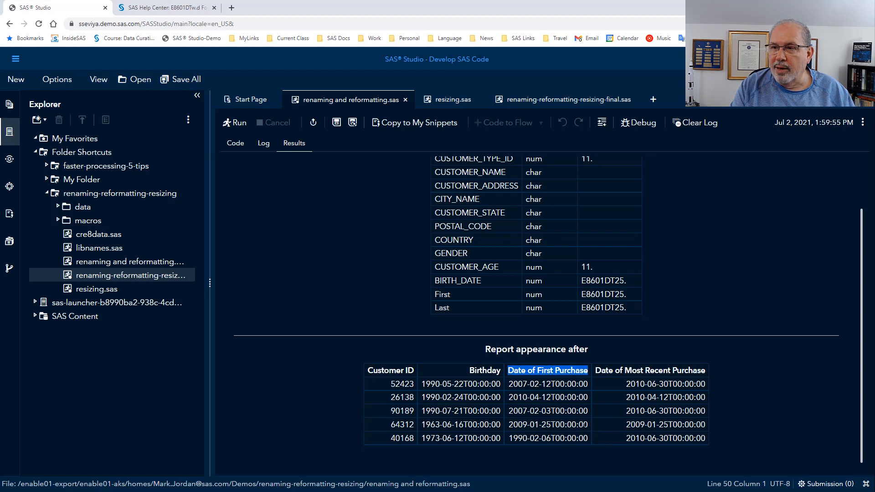
{"action": "mouse_move", "coordinate": [322, 402]}
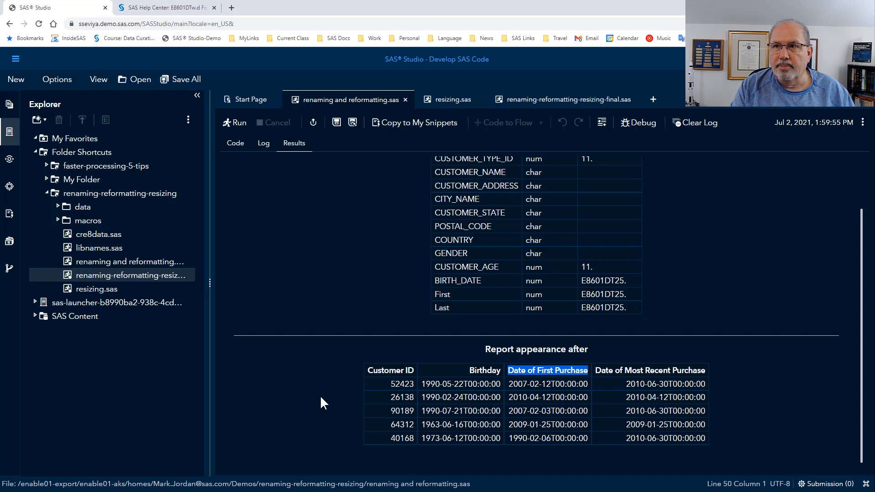
{"action": "left_click", "coordinate": [235, 143]}
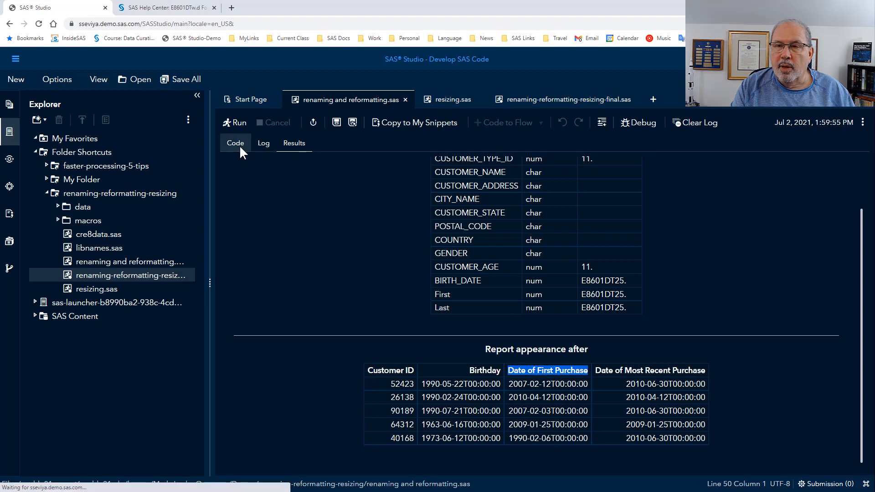
{"action": "left_click", "coordinate": [235, 143]}
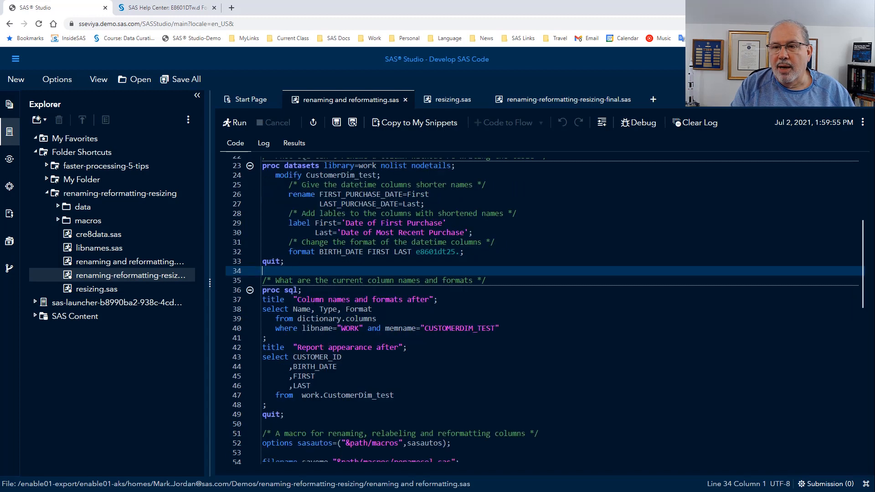
Step: Run the PROC HTTP downloads of renamecol.sas and removemetadata.sas with their help calls
{"action": "scroll", "scroll_direction": "down", "scroll_amount": 3}
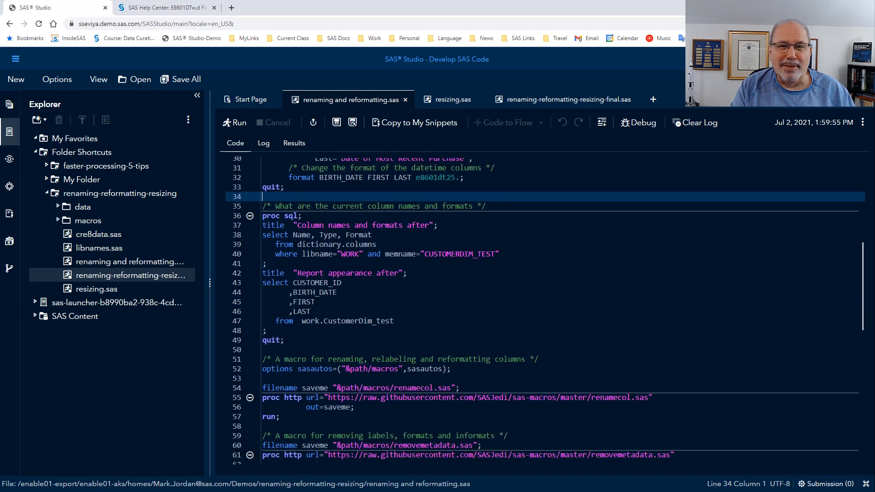
{"action": "scroll", "scroll_direction": "down", "scroll_amount": 3}
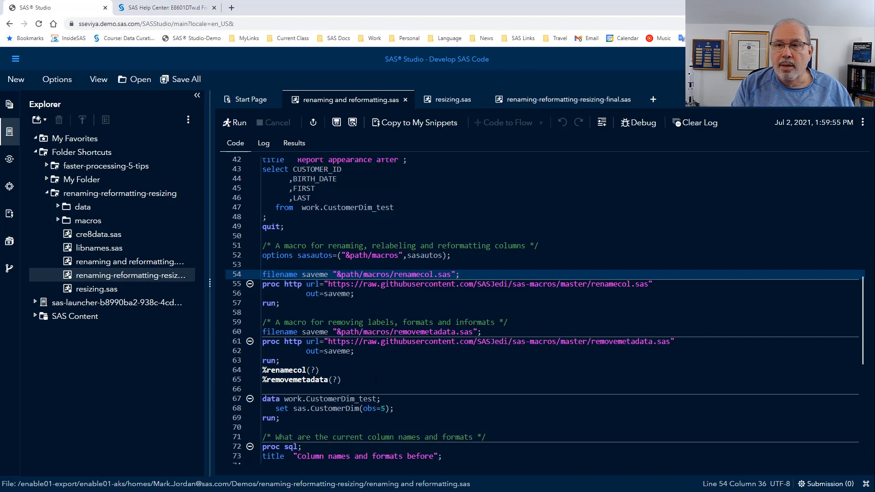
{"action": "left_click_drag", "start_coordinate": [393, 332], "coordinate": [452, 342]}
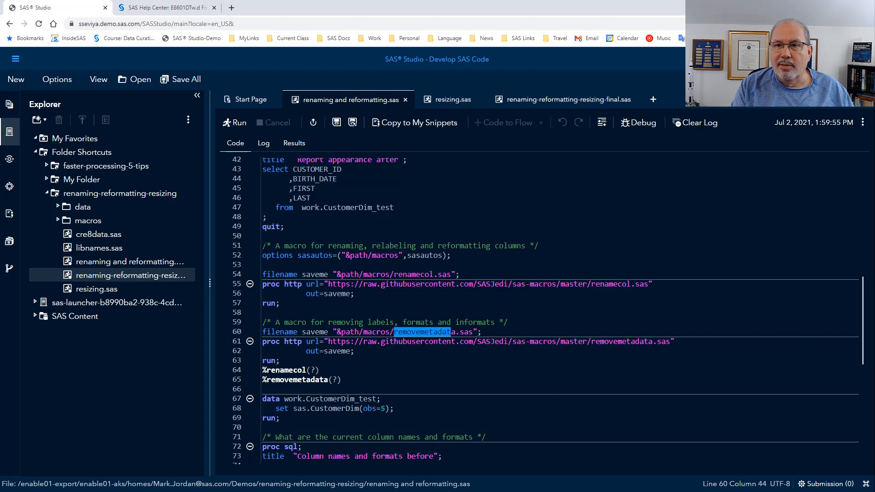
{"action": "left_click_drag", "start_coordinate": [263, 245], "coordinate": [355, 351]}
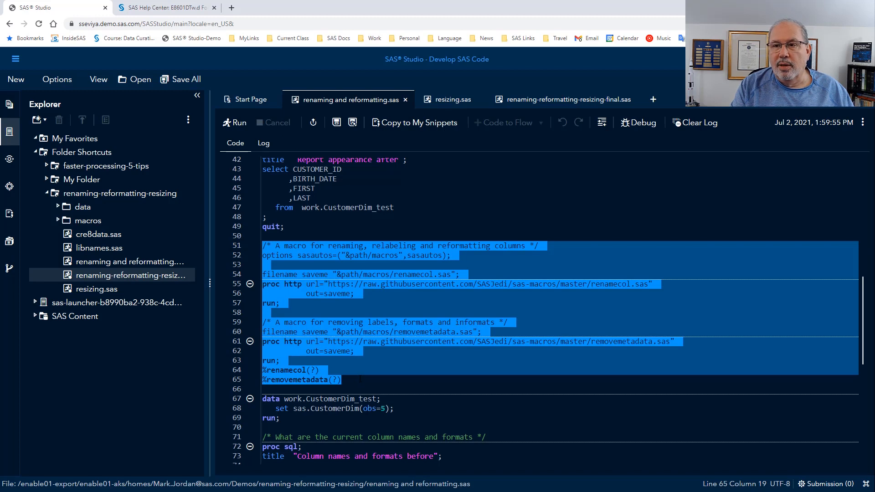
{"action": "left_click", "coordinate": [234, 122]}
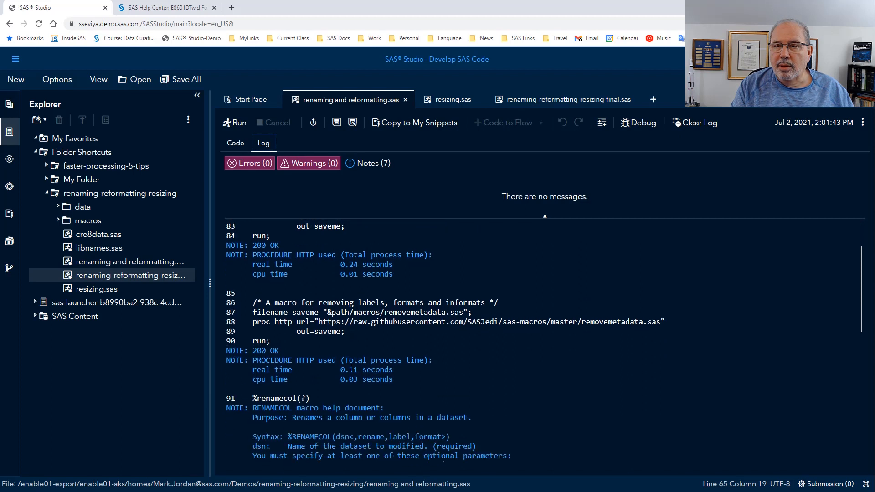
Step: Read the %renamecol examples and %removemetadata syntax notes in the log, then return to code
{"action": "scroll", "scroll_direction": "down", "scroll_amount": 3}
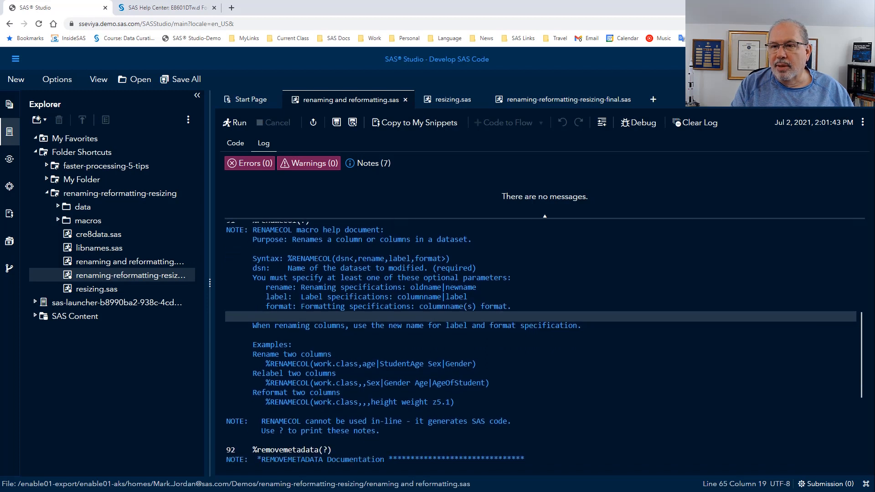
{"action": "left_click", "coordinate": [363, 363]}
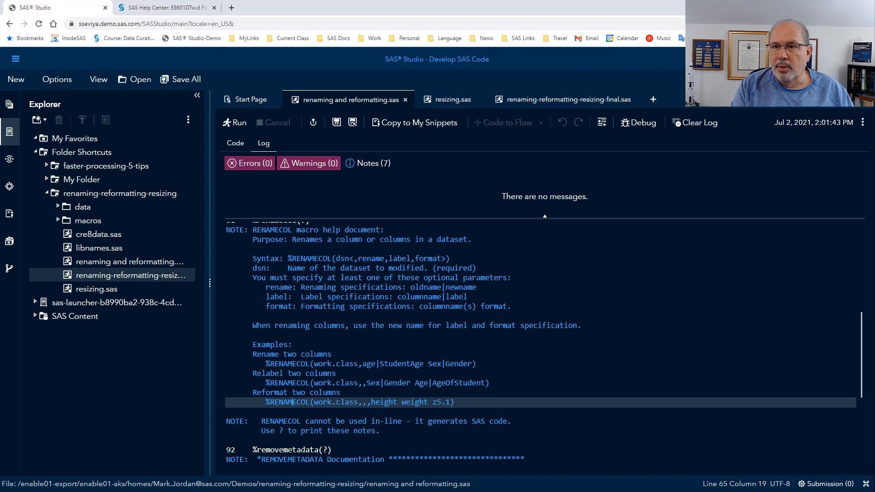
{"action": "scroll", "scroll_direction": "down", "scroll_amount": 3}
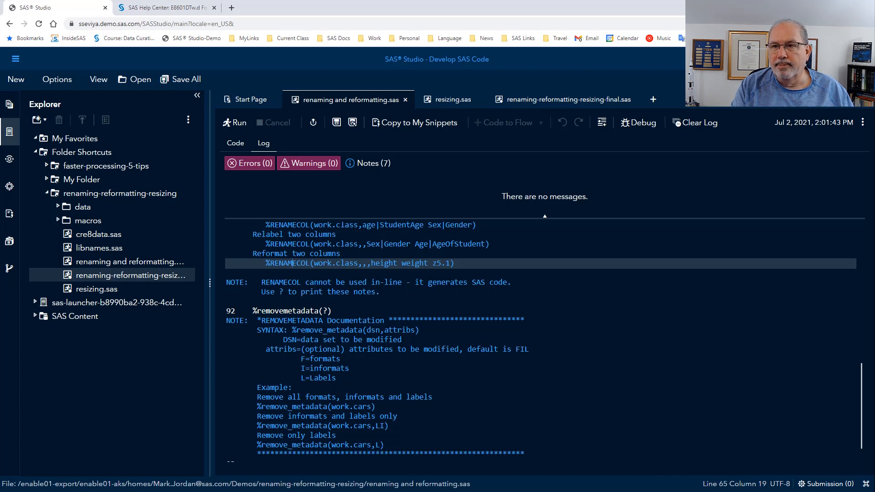
{"action": "left_click", "coordinate": [236, 143]}
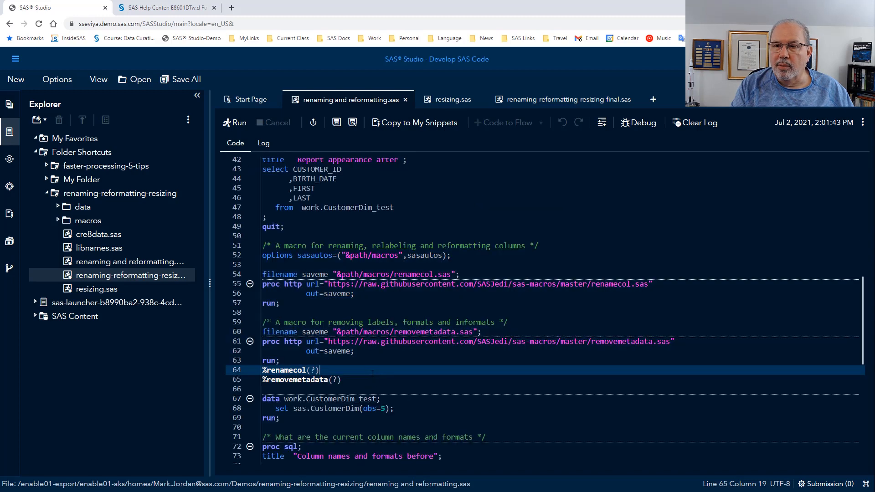
Step: Re-run the five-row CustomerDim_test creation and before reports showing DATETIME26.6 formats
{"action": "scroll", "scroll_direction": "down", "scroll_amount": 3}
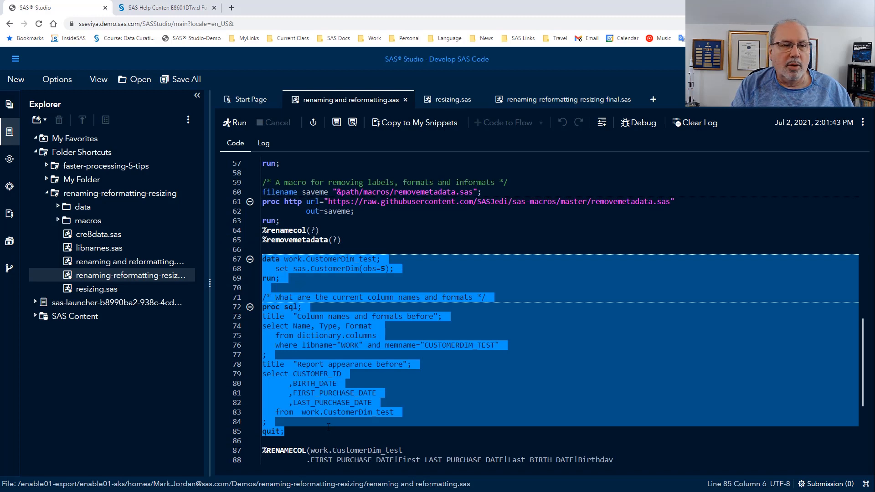
{"action": "left_click", "coordinate": [238, 122]}
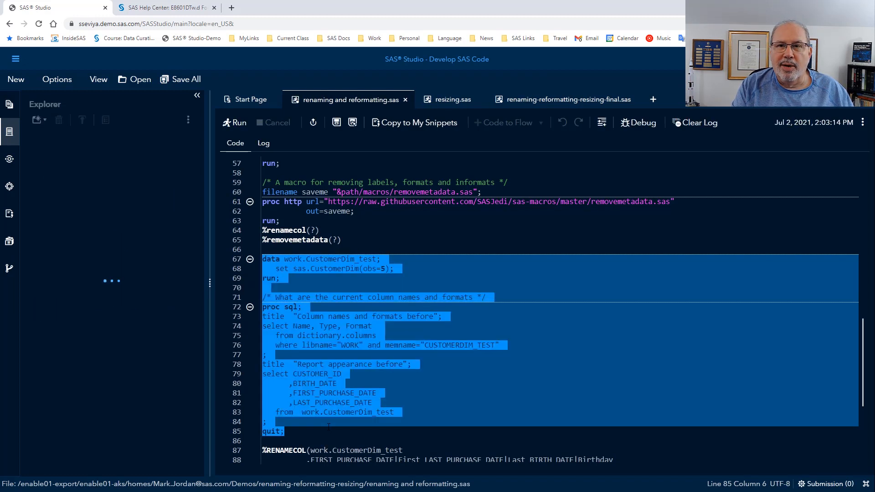
{"action": "left_click", "coordinate": [235, 122]}
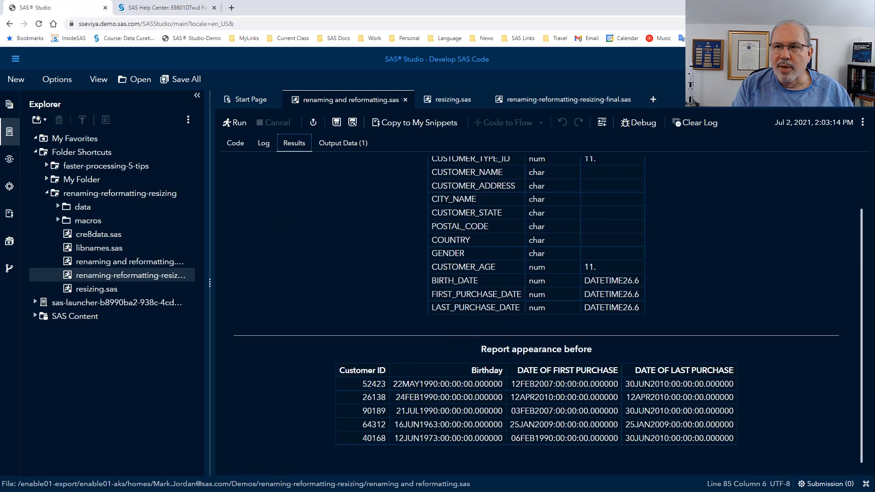
{"action": "mouse_move", "coordinate": [578, 318]}
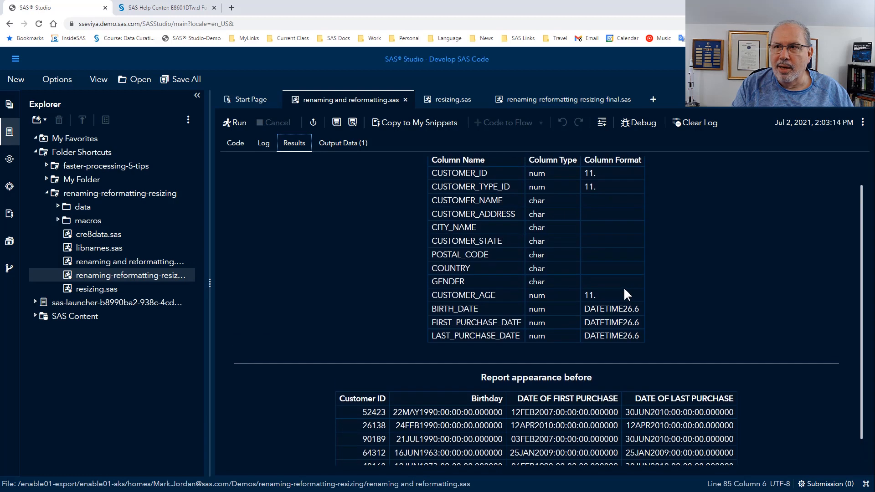
{"action": "scroll", "scroll_direction": "down", "scroll_amount": 3}
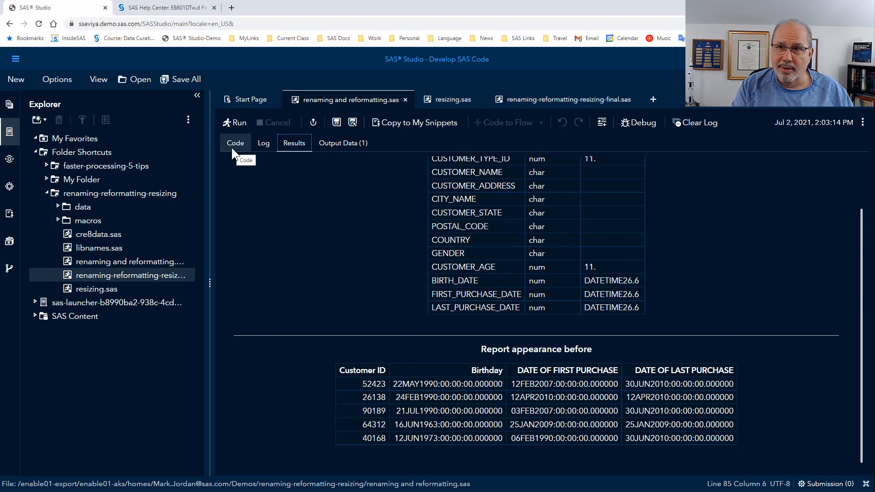
{"action": "left_click", "coordinate": [235, 143]}
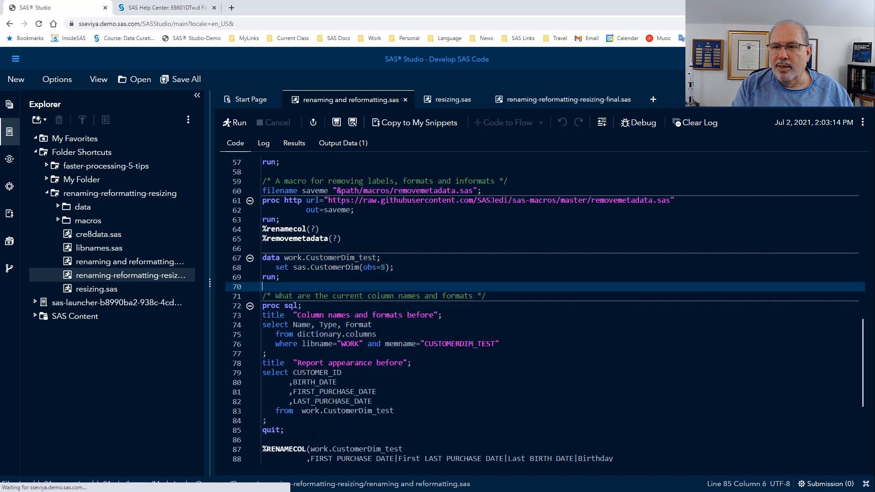
Step: Run the %RENAMECOL call; after reports show Birthday, First and Last with E8601DT25. formats
{"action": "scroll", "scroll_direction": "down", "scroll_amount": 3}
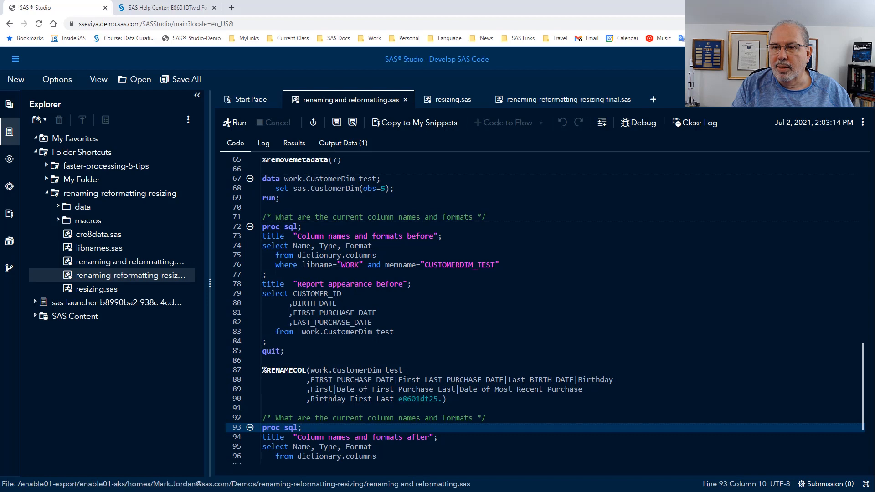
{"action": "left_click_drag", "start_coordinate": [401, 342], "coordinate": [407, 370]}
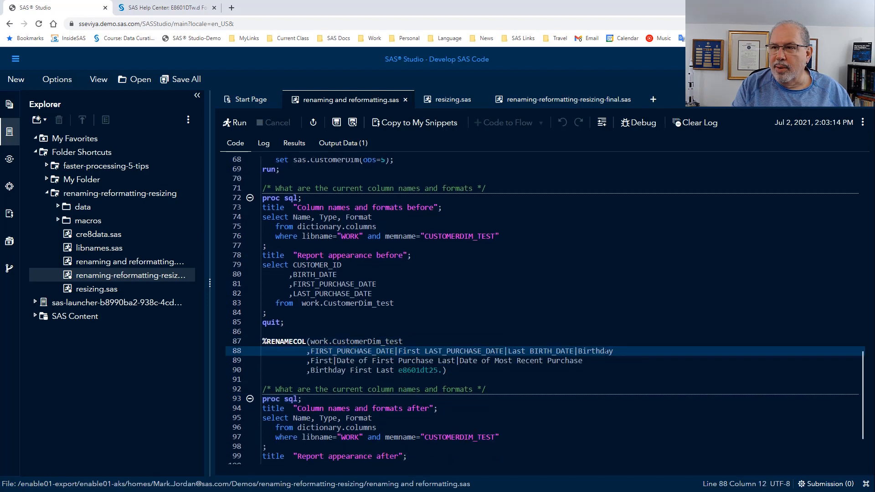
{"action": "left_click_drag", "start_coordinate": [534, 351], "coordinate": [612, 351]}
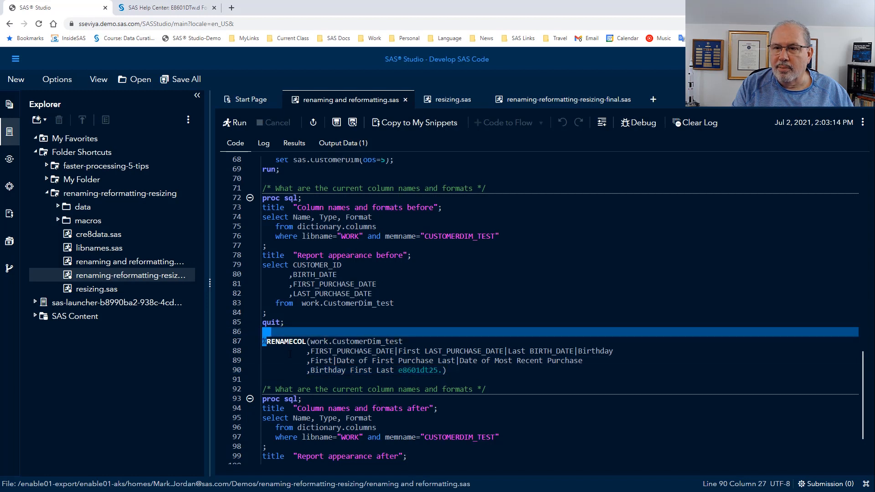
{"action": "left_click_drag", "start_coordinate": [265, 341], "coordinate": [346, 456]}
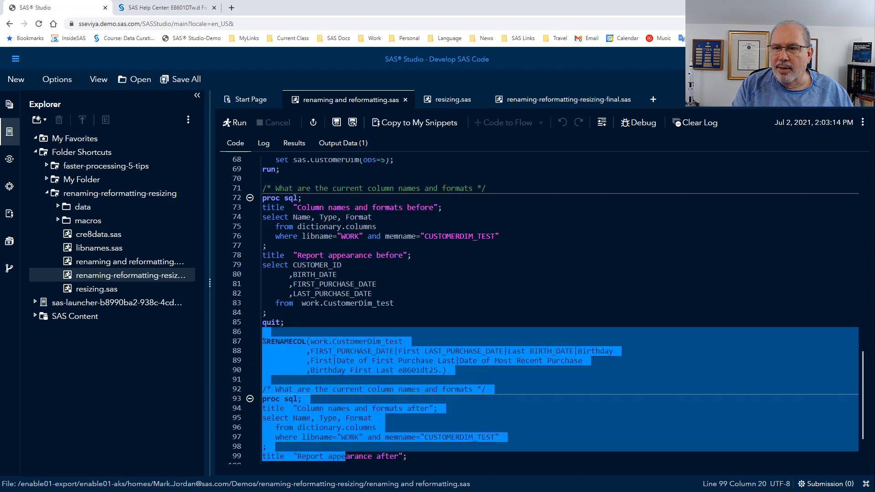
{"action": "scroll", "scroll_direction": "down", "scroll_amount": 3}
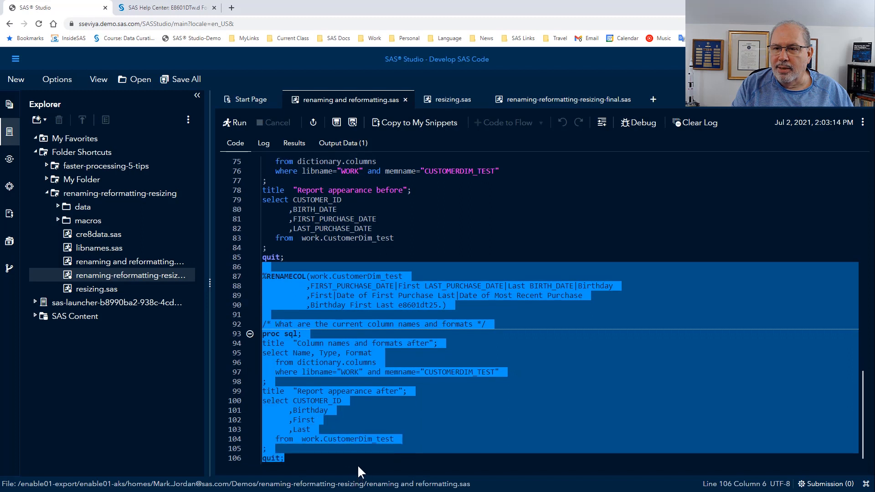
{"action": "scroll", "scroll_direction": "down", "scroll_amount": 3}
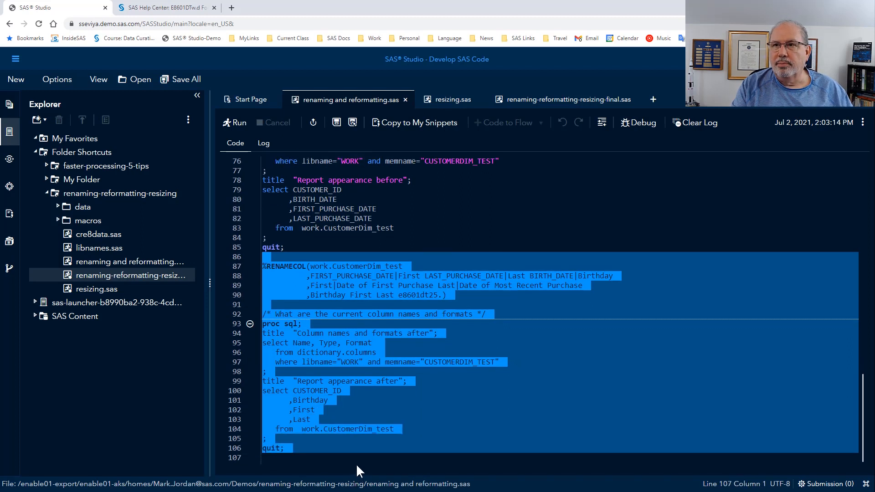
{"action": "left_click", "coordinate": [238, 122]}
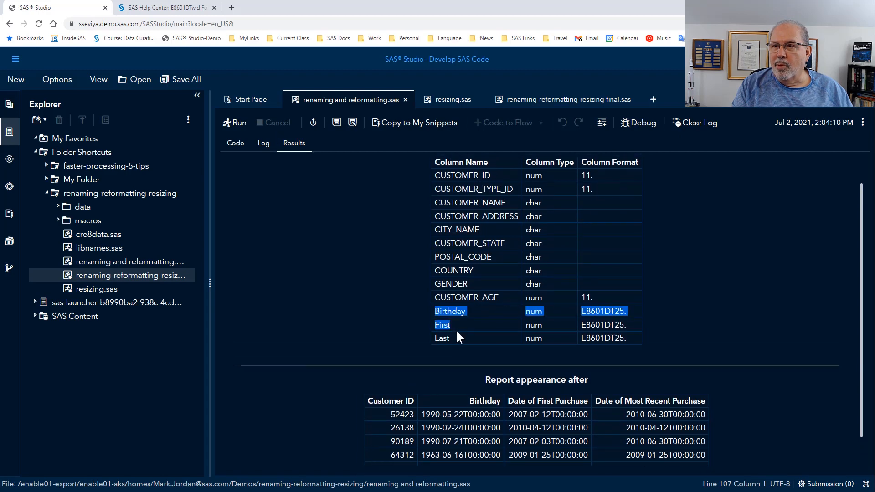
{"action": "scroll", "scroll_direction": "down", "scroll_amount": 3}
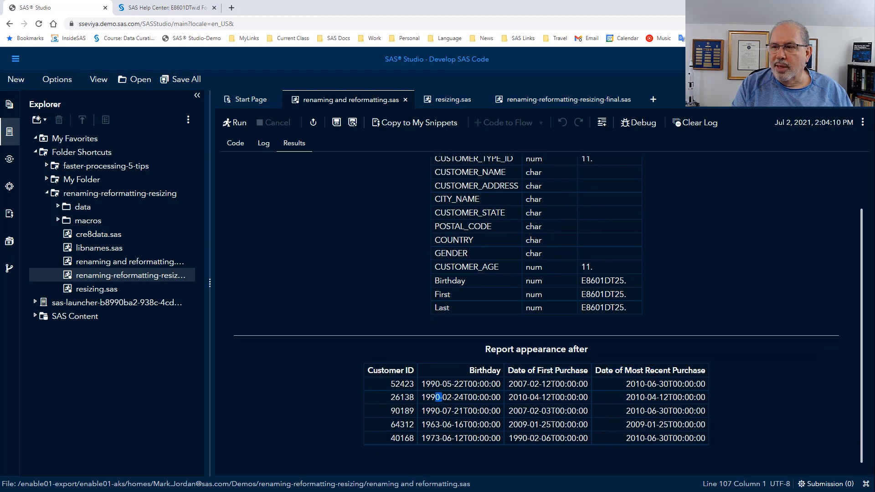
{"action": "mouse_move", "coordinate": [318, 221]}
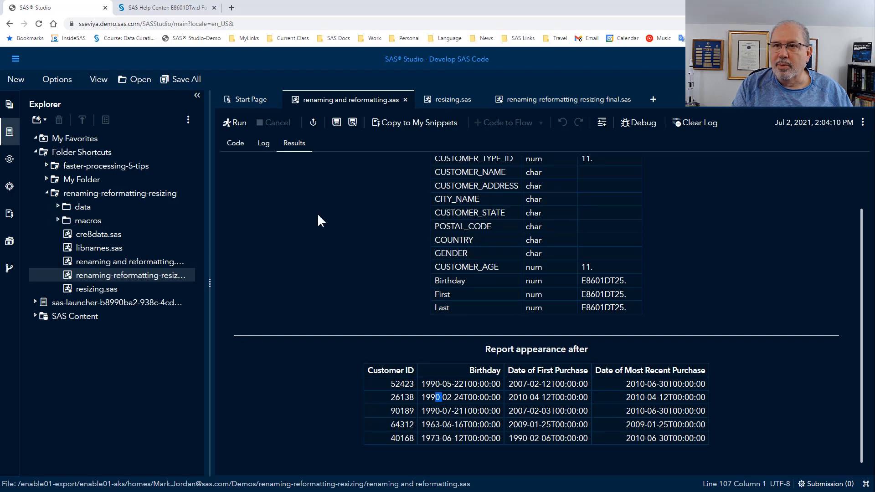
{"action": "left_click", "coordinate": [235, 143]}
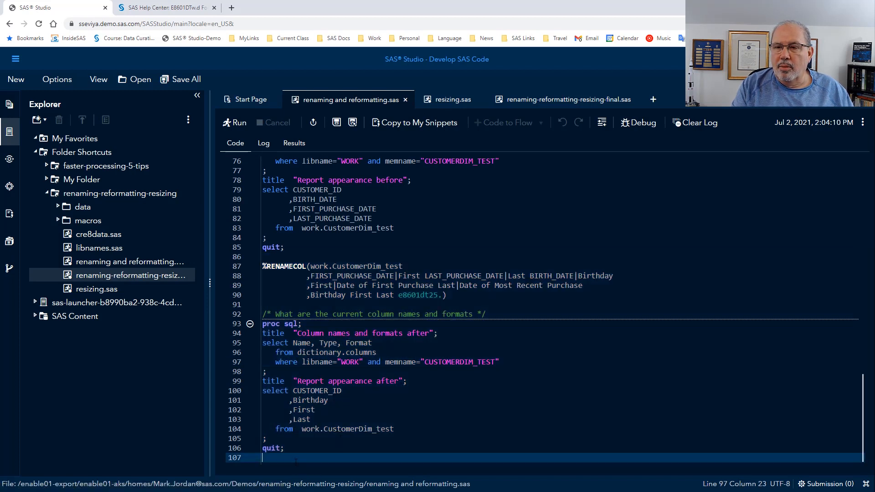
Step: Run %removemetadata with after reports; Birthday, First and Last show no formats and raw values
{"action": "scroll", "scroll_direction": "down", "scroll_amount": 3}
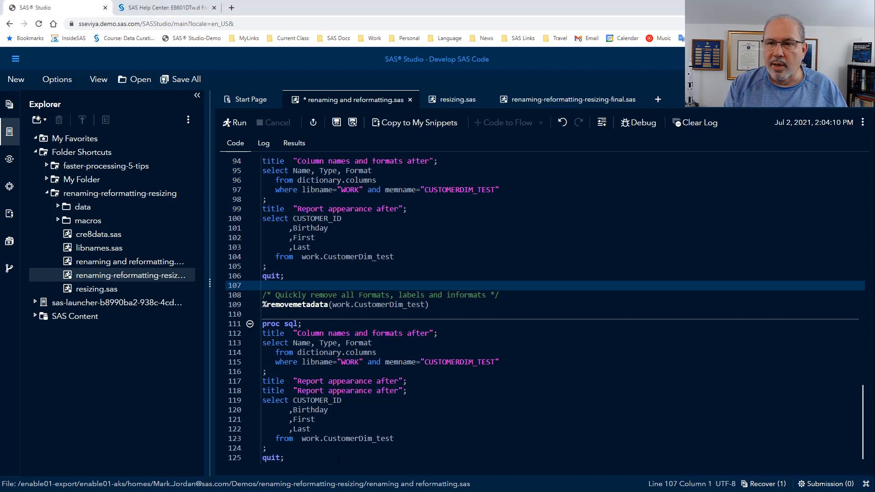
{"action": "left_click_drag", "start_coordinate": [262, 294], "coordinate": [285, 457]}
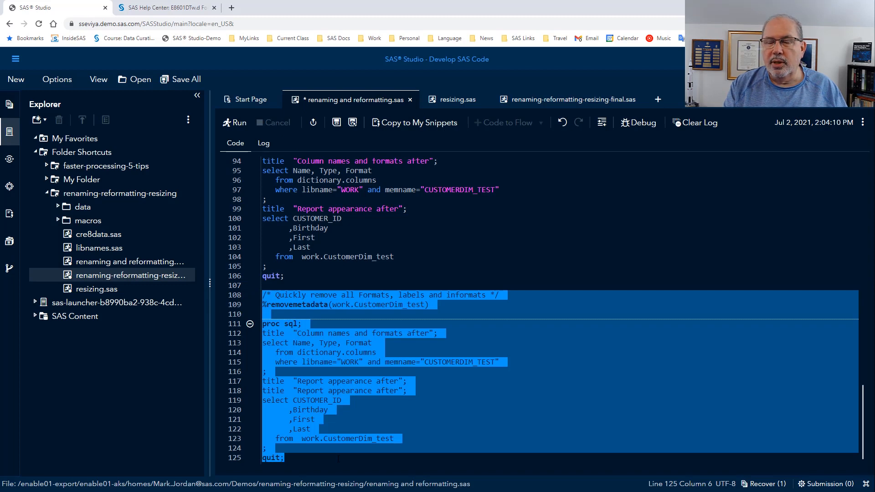
{"action": "left_click", "coordinate": [239, 122]}
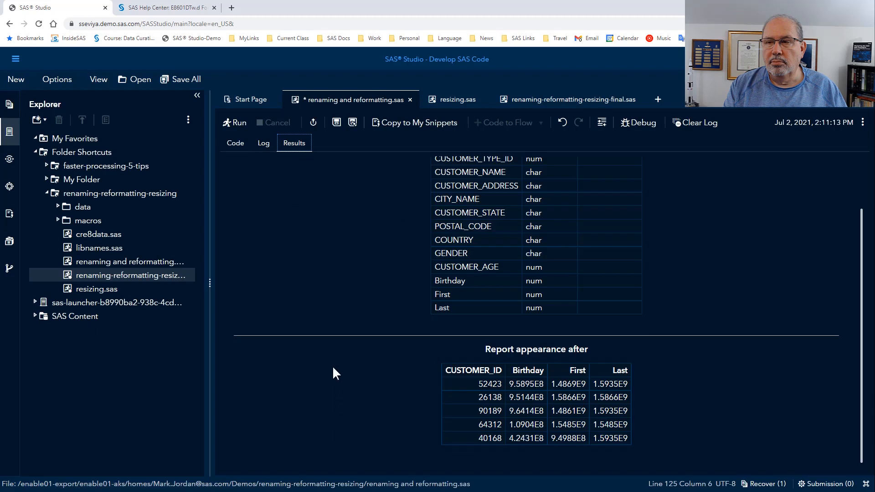
{"action": "scroll", "scroll_direction": "down", "scroll_amount": 3}
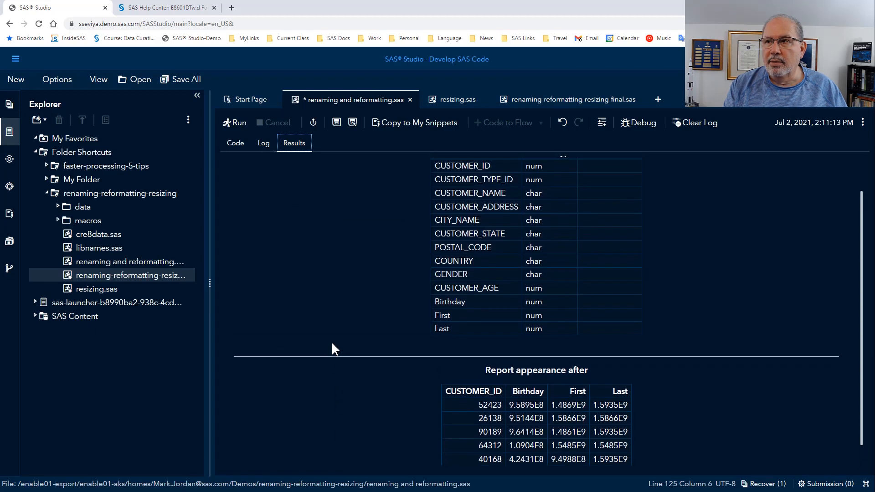
{"action": "scroll", "scroll_direction": "up", "scroll_amount": 3}
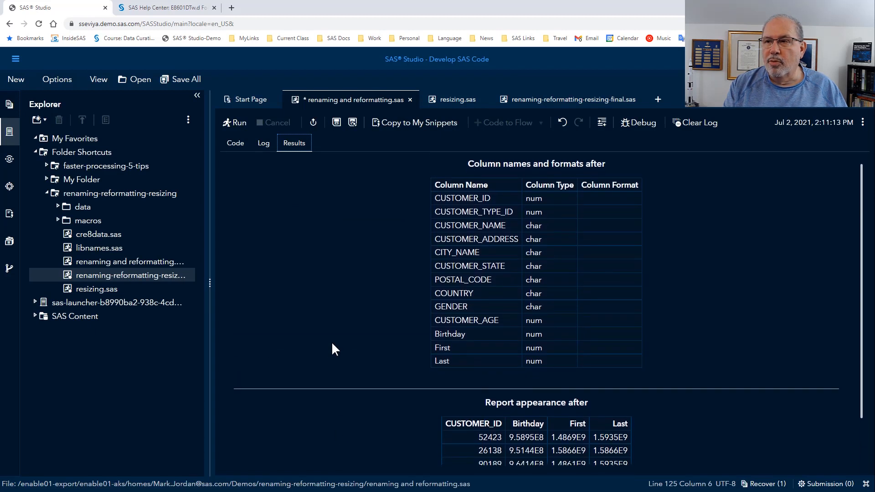
{"action": "scroll", "scroll_direction": "down", "scroll_amount": 3}
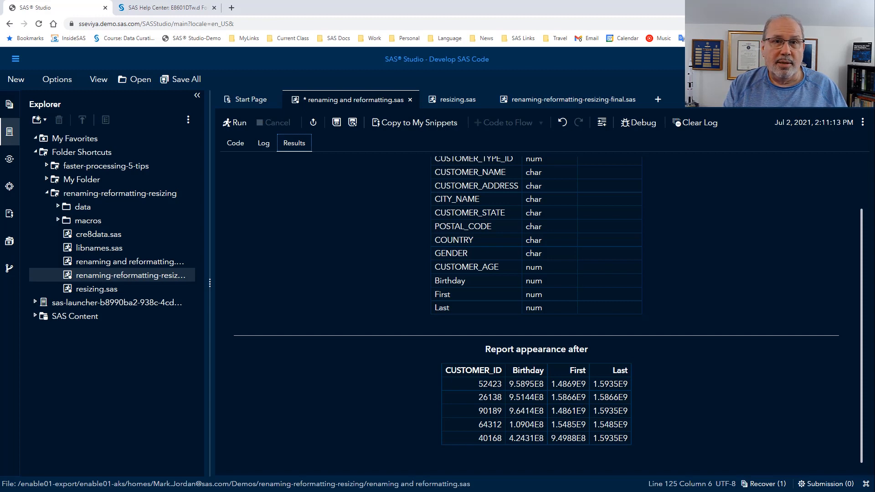
{"action": "mouse_move", "coordinate": [381, 310]}
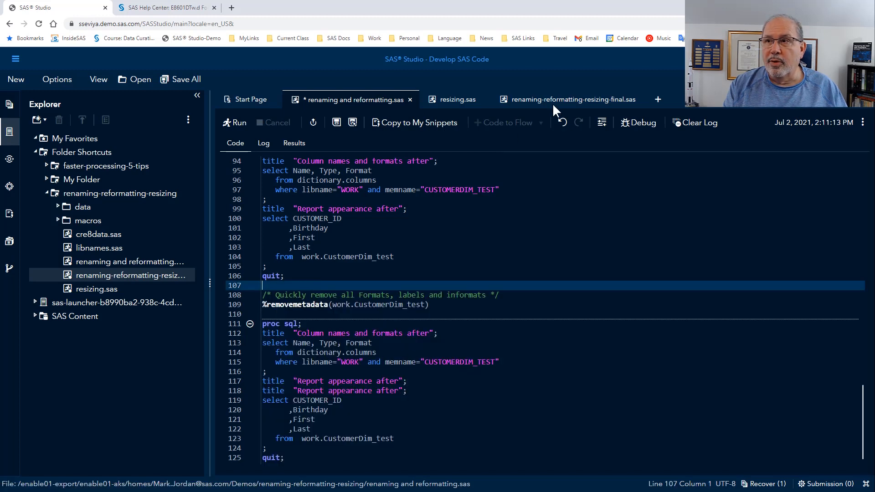
{"action": "mouse_move", "coordinate": [573, 100]}
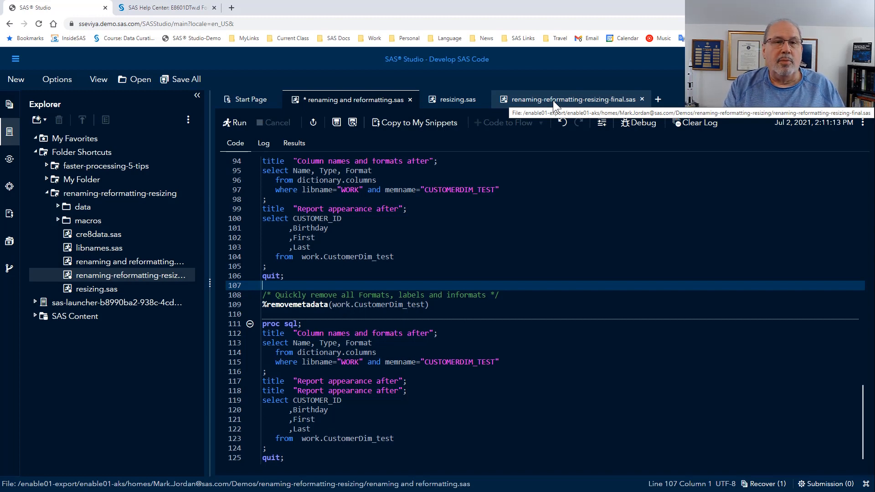
Step: In renaming-reformatting-resizing-final.sas, run the Before reports on SAS.CustomerDim
{"action": "left_click", "coordinate": [569, 100]}
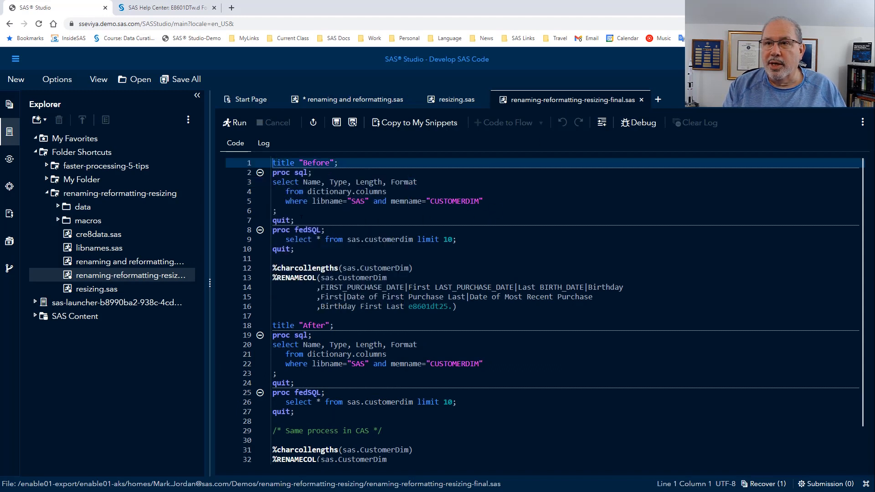
{"action": "left_click_drag", "start_coordinate": [272, 162], "coordinate": [295, 249]}
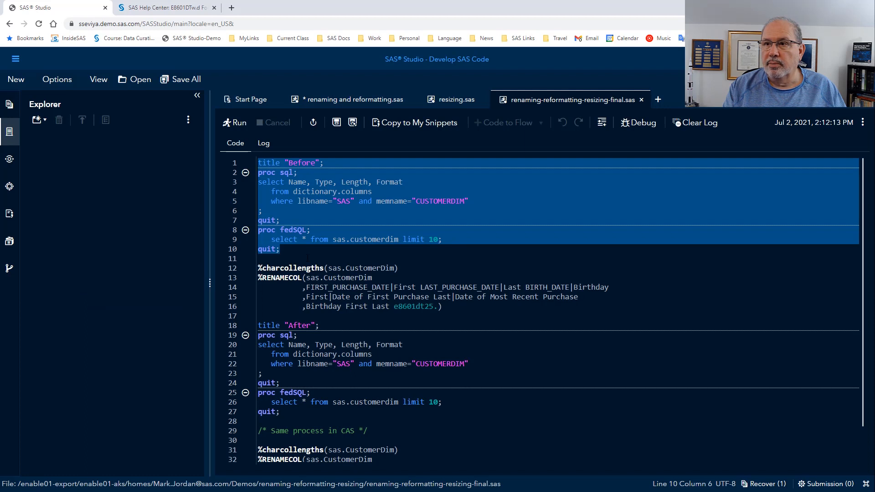
{"action": "left_click", "coordinate": [236, 122]}
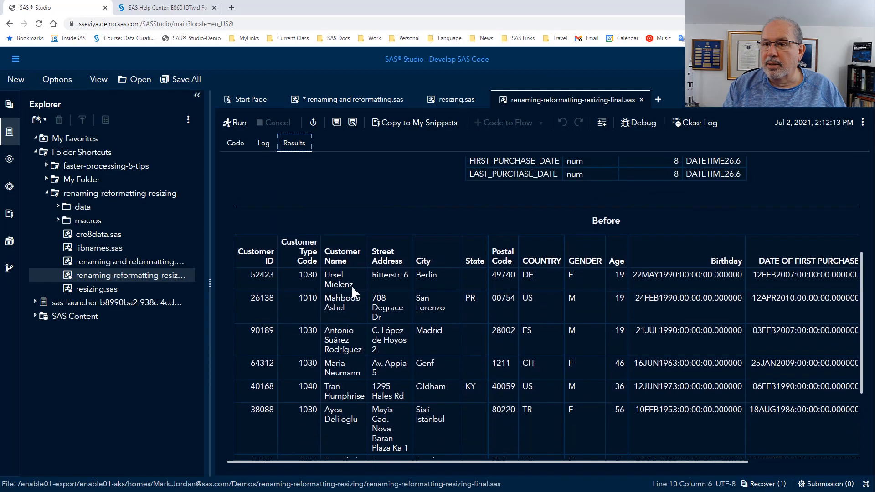
{"action": "left_click", "coordinate": [234, 143]}
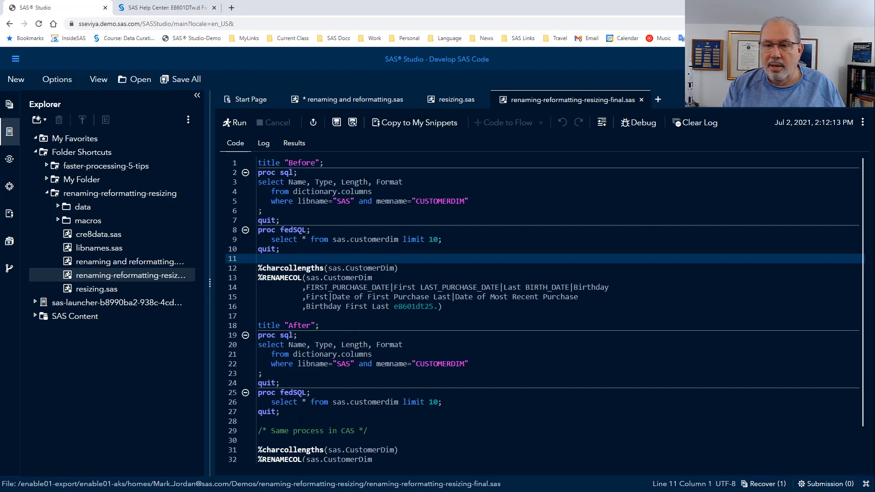
Step: Run %charcollengths, %RENAMECOL and the After reports on SAS.CustomerDim and review the results
{"action": "left_click_drag", "start_coordinate": [258, 268], "coordinate": [279, 411]}
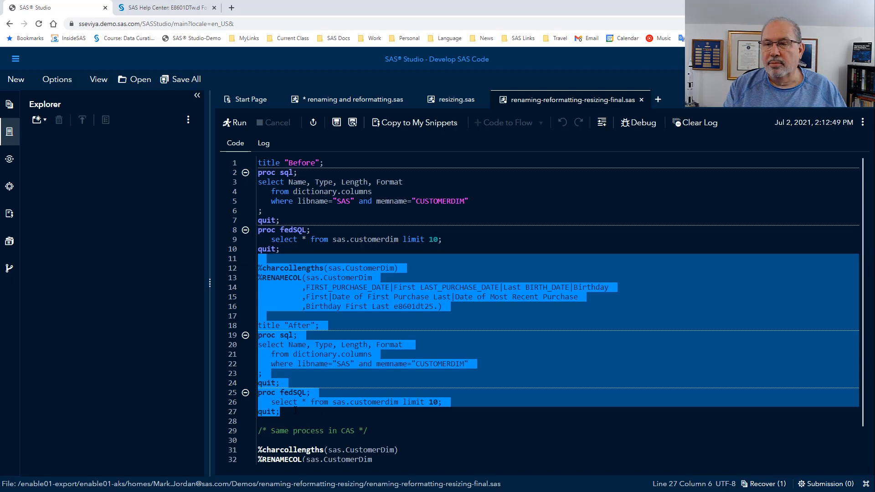
{"action": "left_click", "coordinate": [235, 122]}
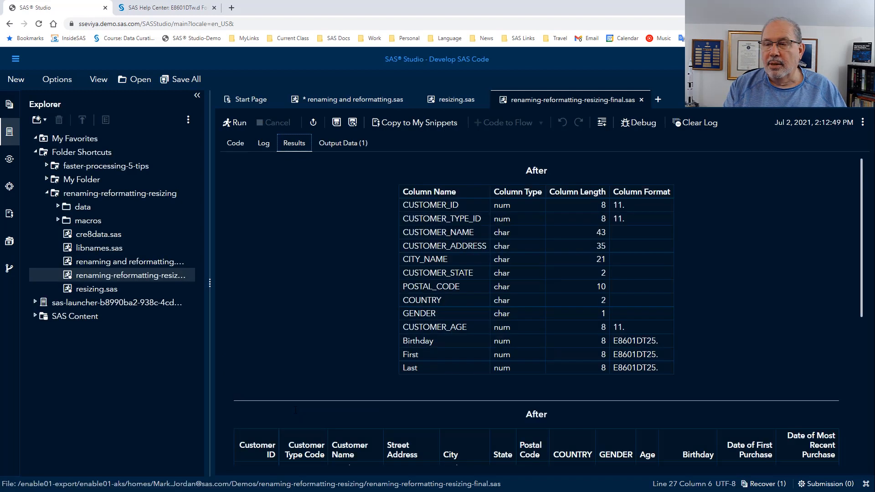
{"action": "scroll", "scroll_direction": "down", "scroll_amount": 3}
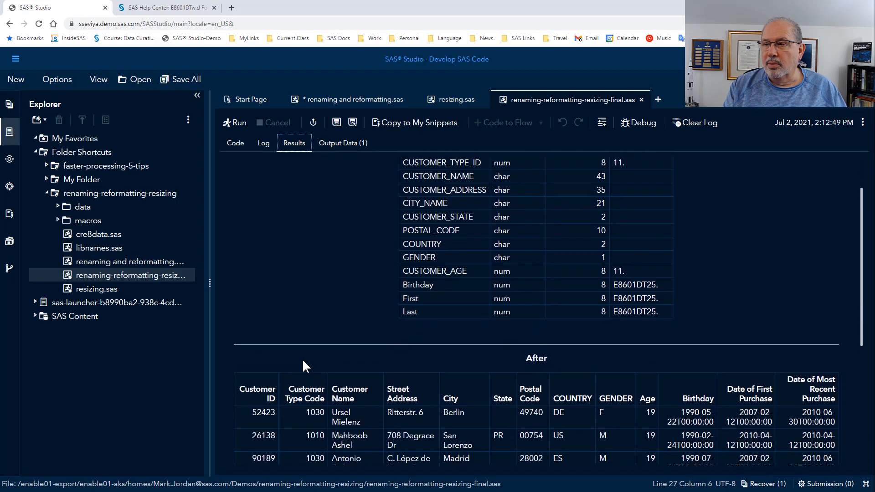
{"action": "scroll", "scroll_direction": "down", "scroll_amount": 3}
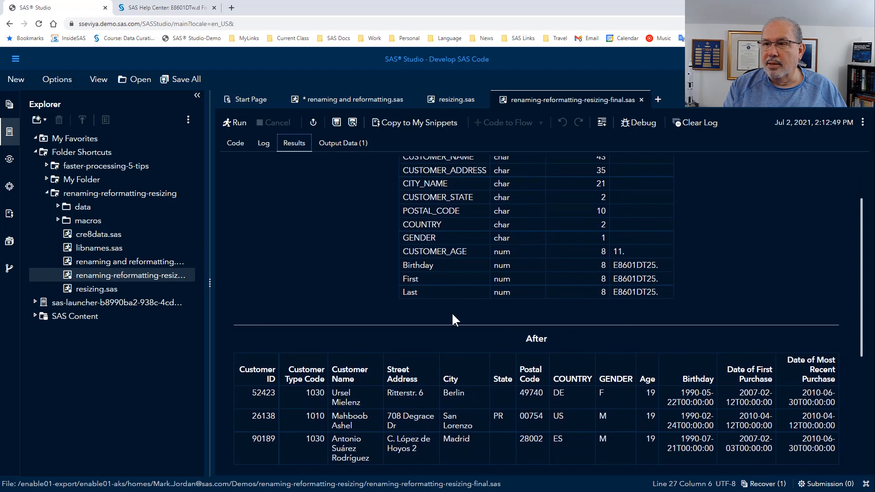
{"action": "mouse_move", "coordinate": [312, 184]}
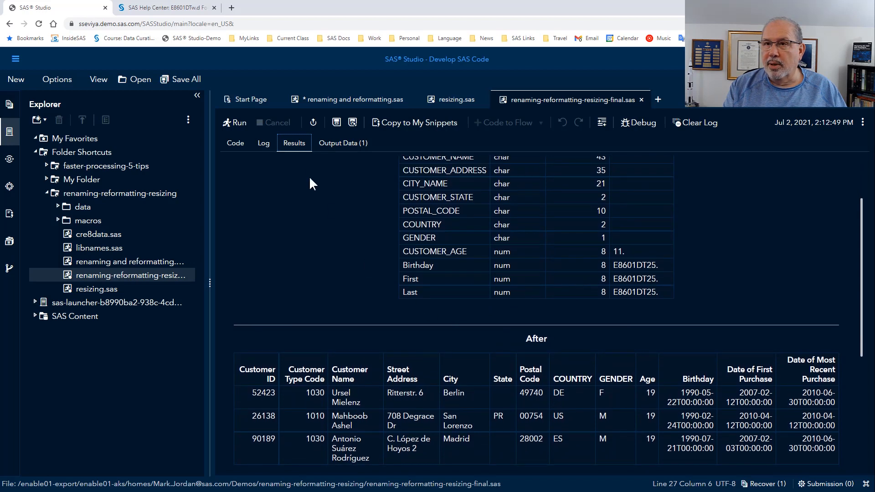
{"action": "mouse_move", "coordinate": [262, 143]}
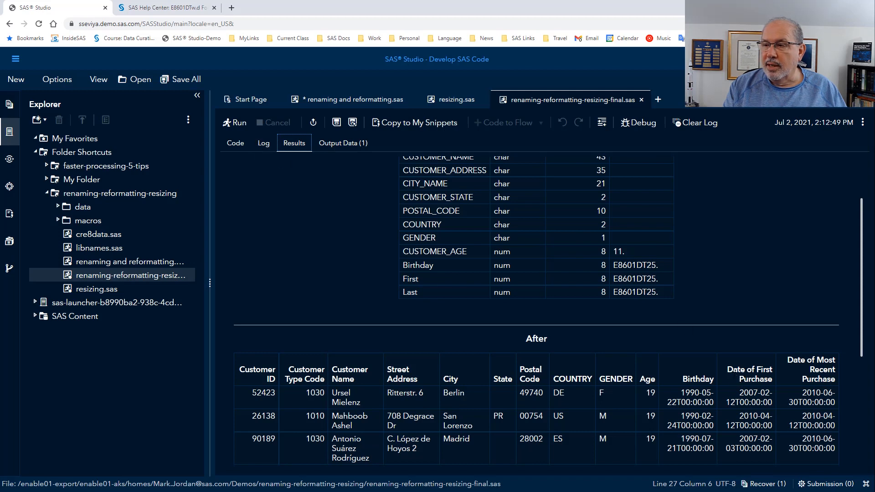
Step: Check the log of the run for errors
{"action": "left_click", "coordinate": [263, 143]}
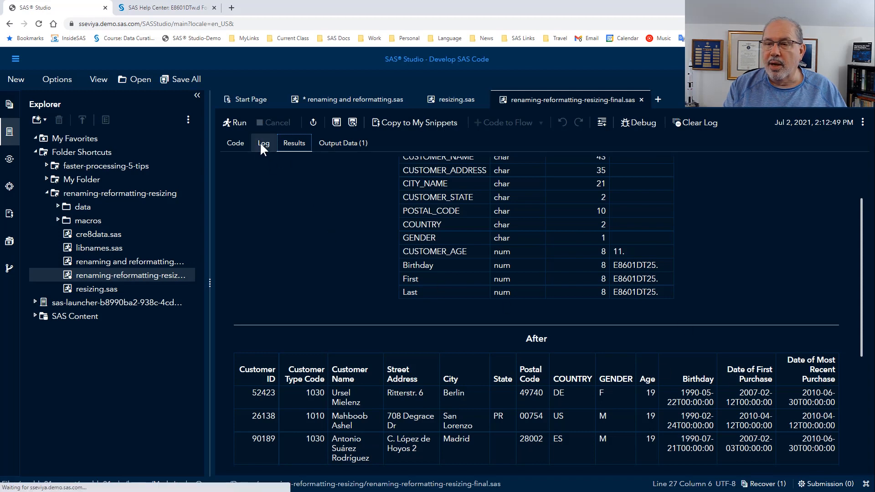
{"action": "left_click", "coordinate": [262, 143]}
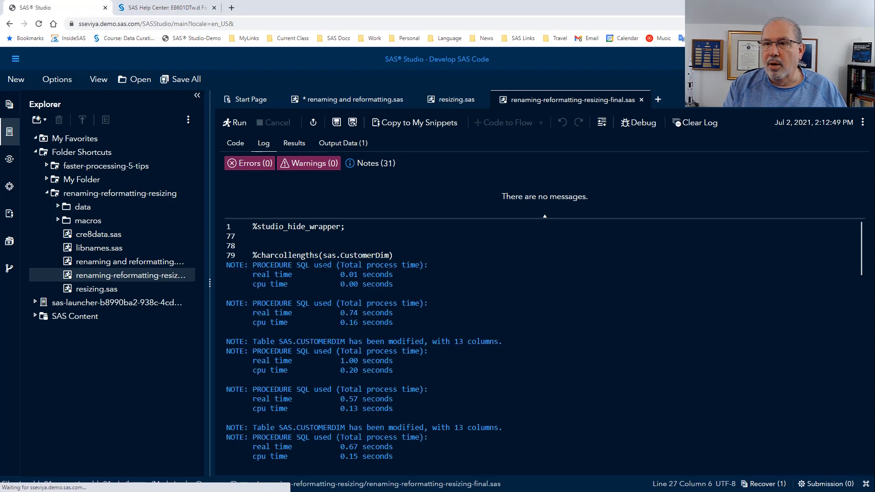